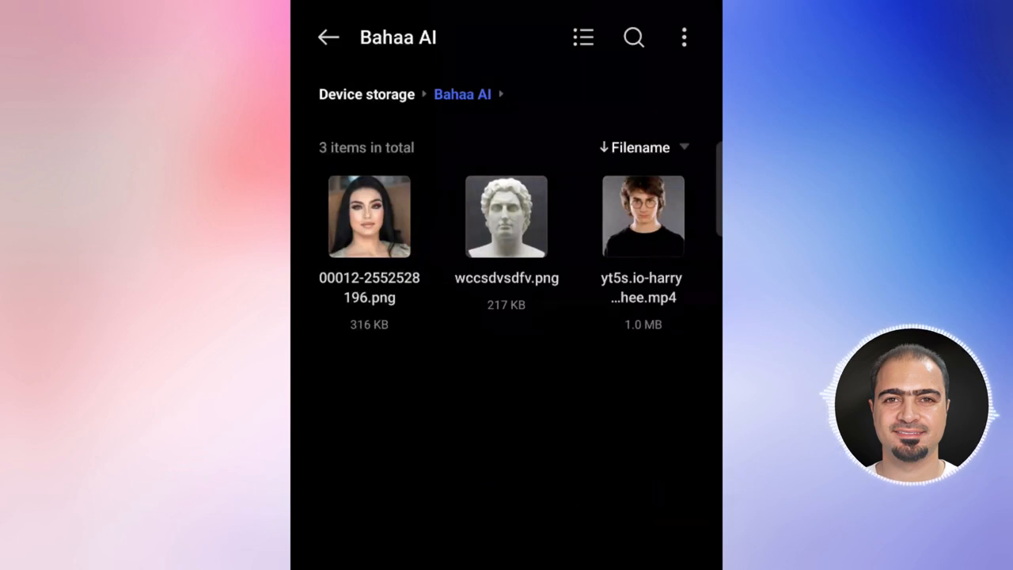
Step: Leave the Bahaa AI folder and go to CapCut's Play Store listing
{"action": "left_click", "coordinate": [505, 216]}
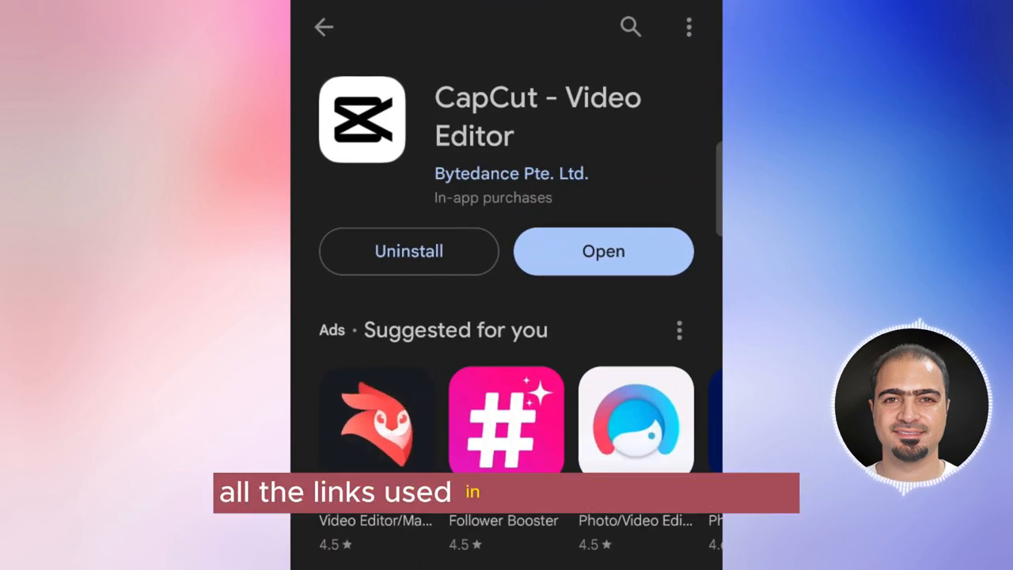
Step: Launch CapCut from its Play Store page
{"action": "left_click", "coordinate": [603, 251]}
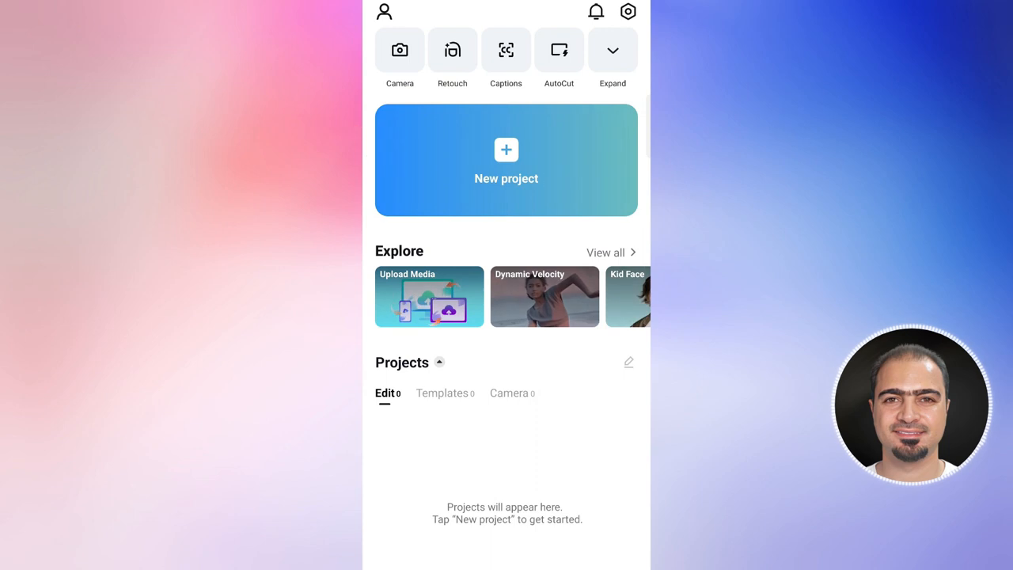
Step: Start a CapCut project with the Harry Potter clip and delete the ending clip
{"action": "left_click", "coordinate": [506, 160]}
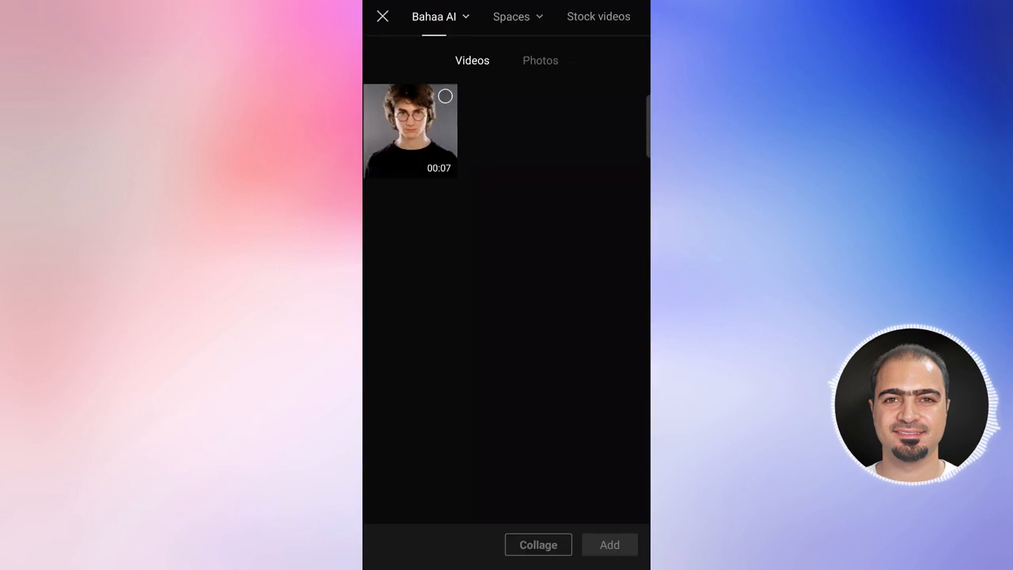
{"action": "left_click", "coordinate": [409, 131]}
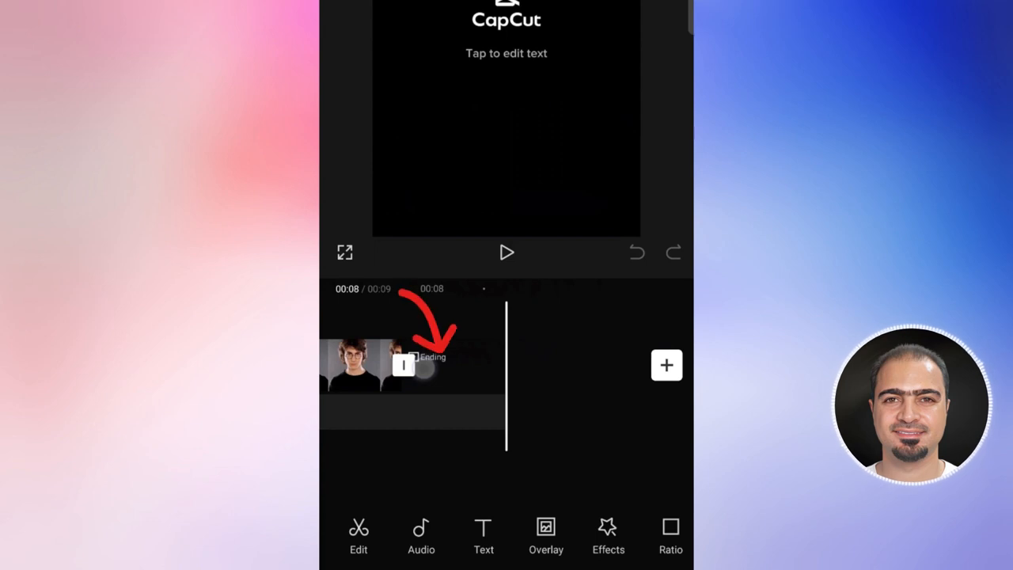
{"action": "left_click", "coordinate": [432, 365]}
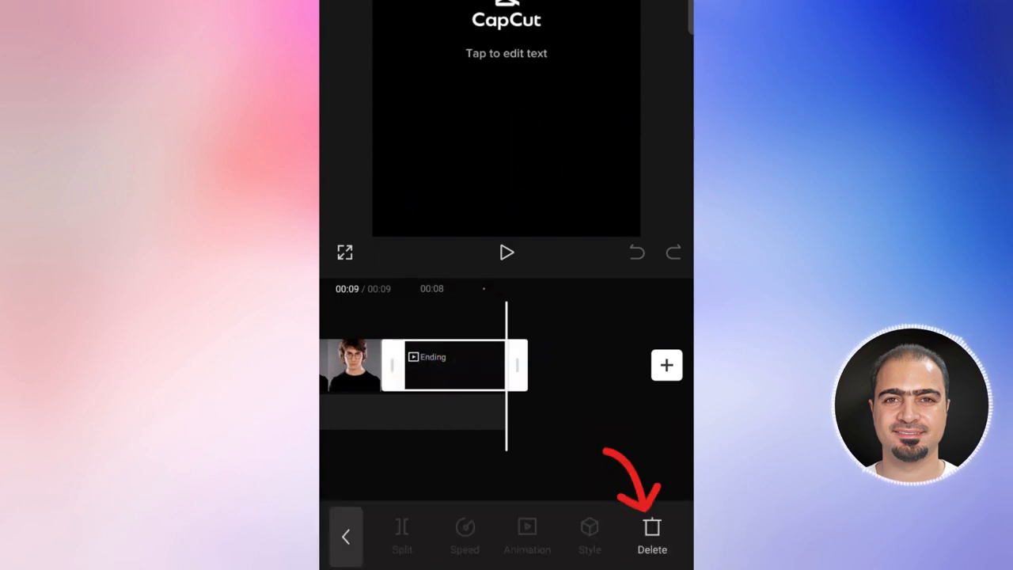
{"action": "left_click", "coordinate": [653, 534]}
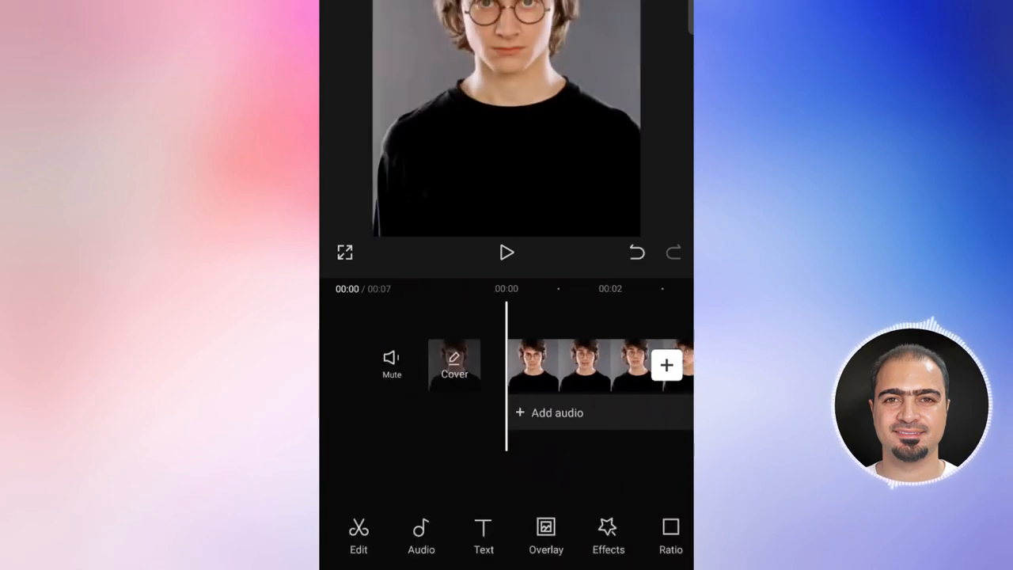
Step: Change the aspect ratio, zoom the clip onto the face, and export
{"action": "left_click", "coordinate": [670, 536]}
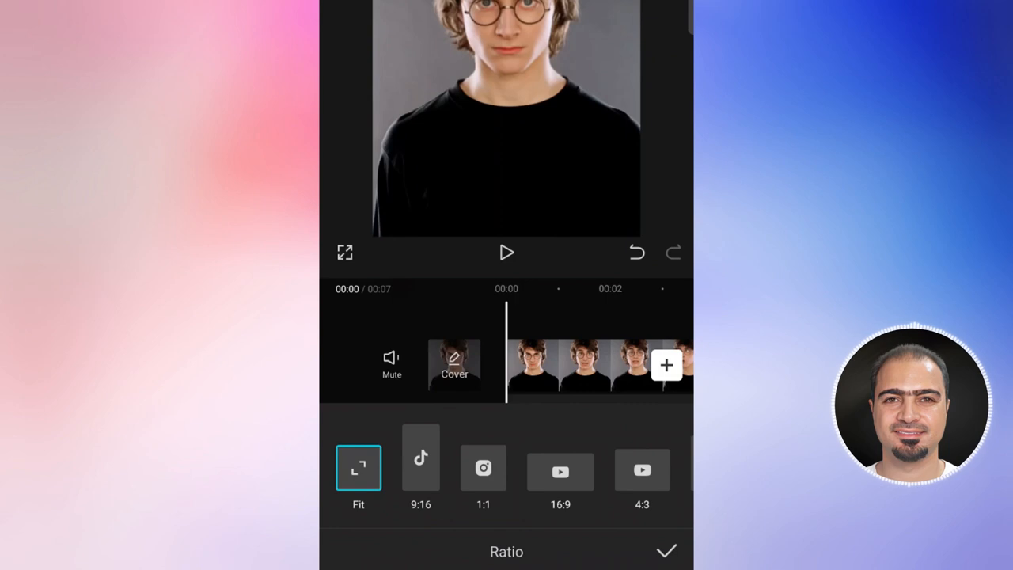
{"action": "left_click", "coordinate": [484, 467]}
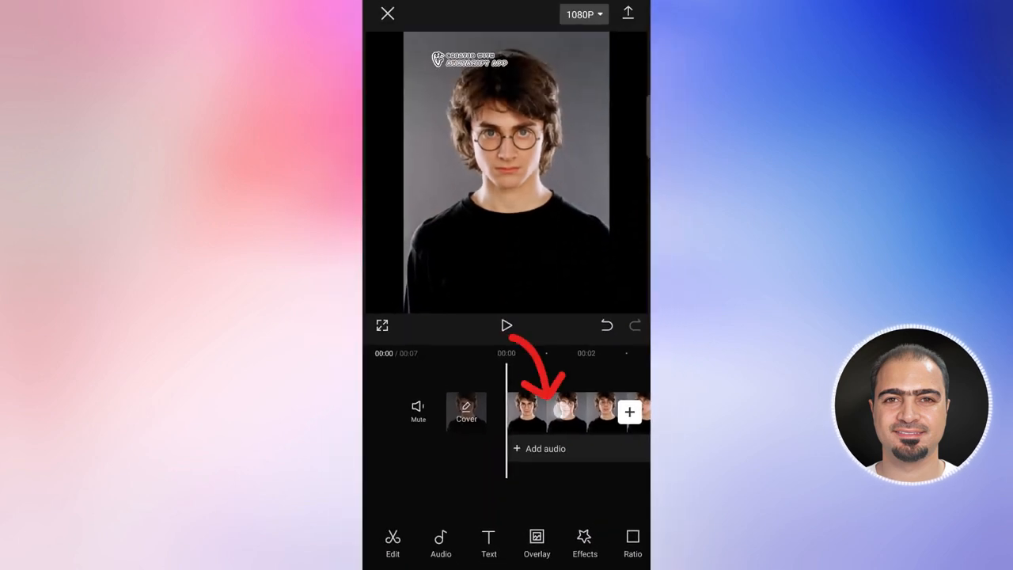
{"action": "left_click", "coordinate": [562, 412]}
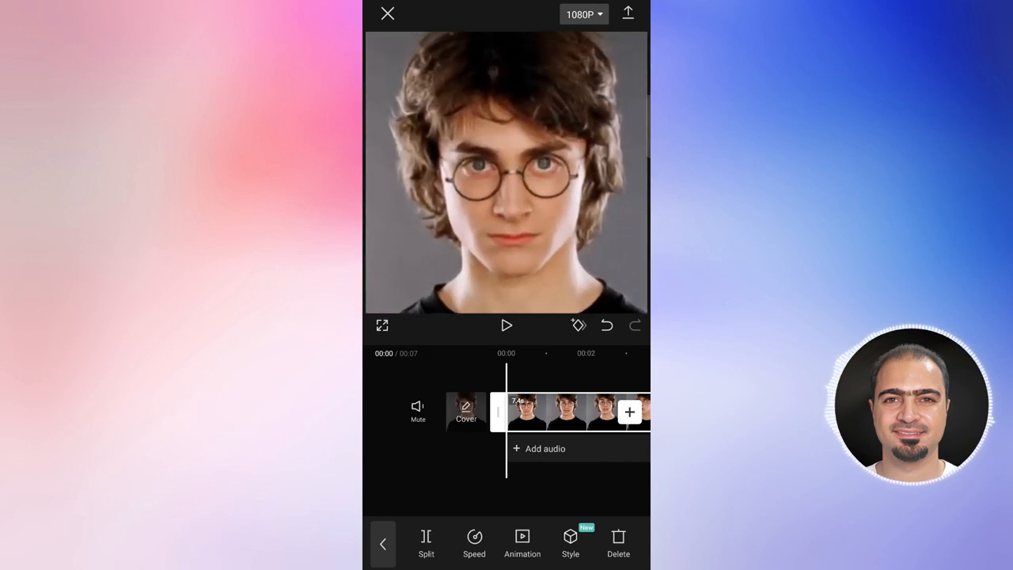
{"action": "left_click", "coordinate": [628, 14]}
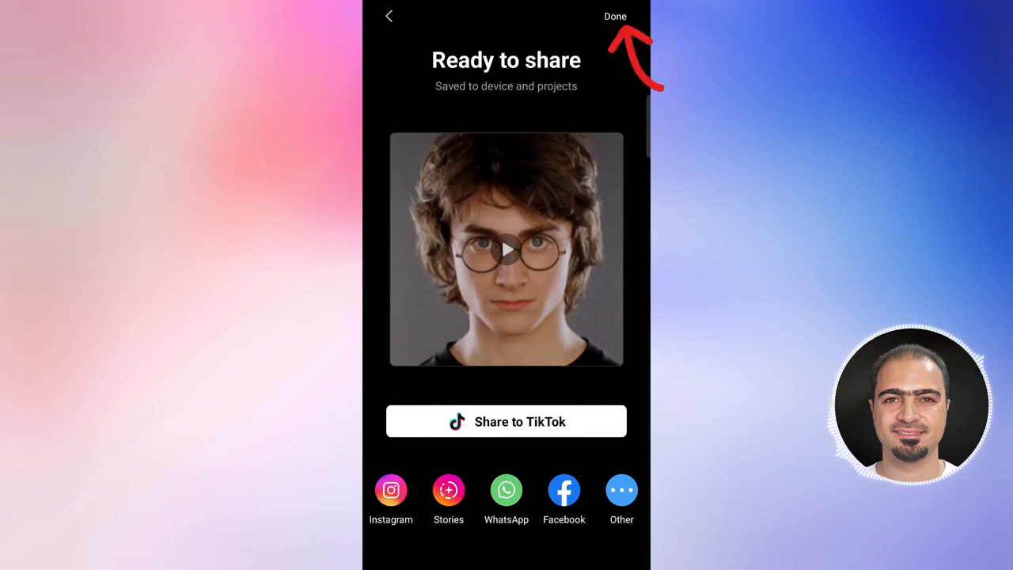
Step: Dismiss CapCut's Ready to share screen after the export
{"action": "left_click", "coordinate": [615, 16]}
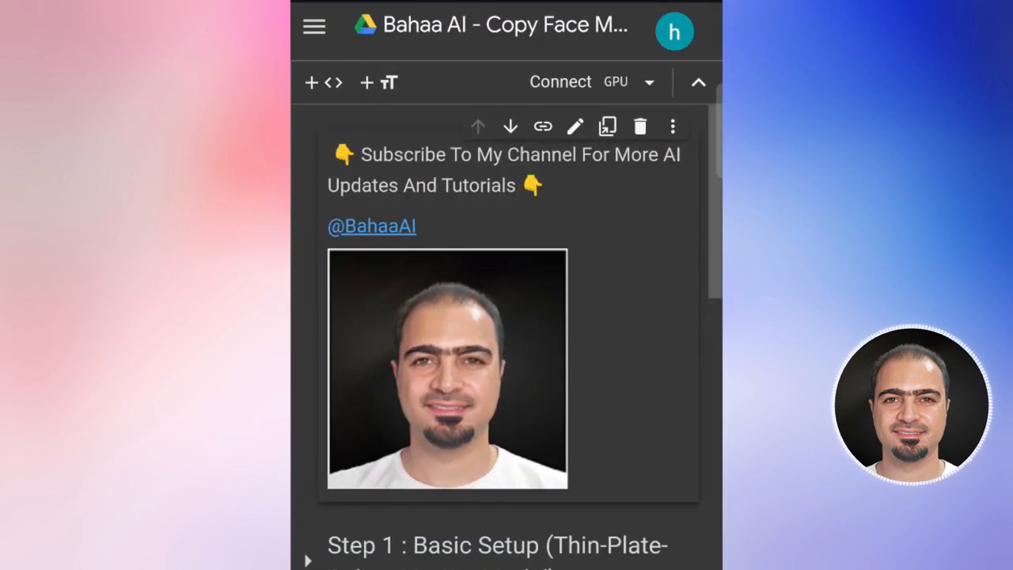
Step: Run Step 1 Basic Setup, allowing the unverified notebook to run
{"action": "scroll", "scroll_direction": "down", "scroll_amount": 3}
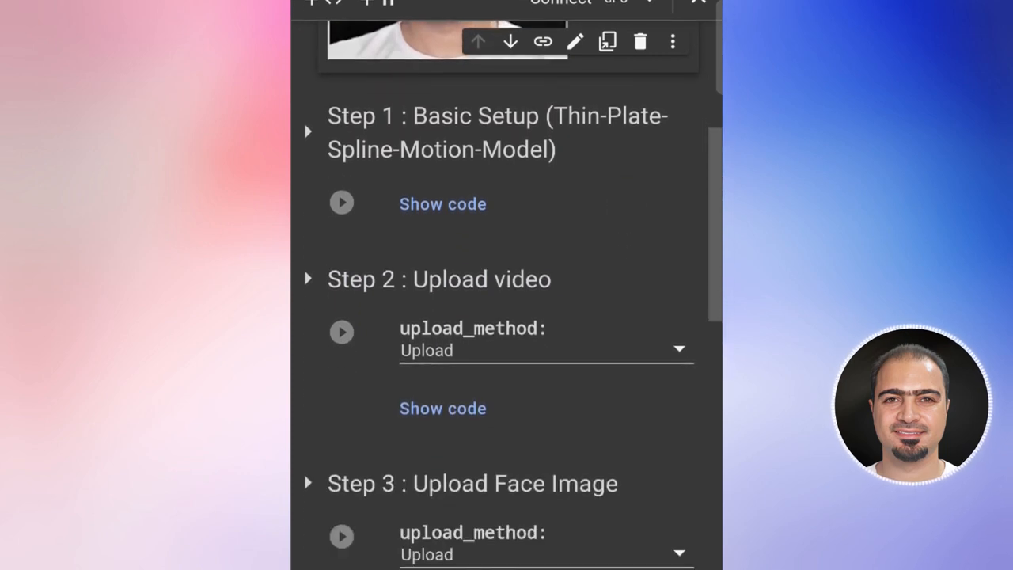
{"action": "left_click", "coordinate": [342, 203]}
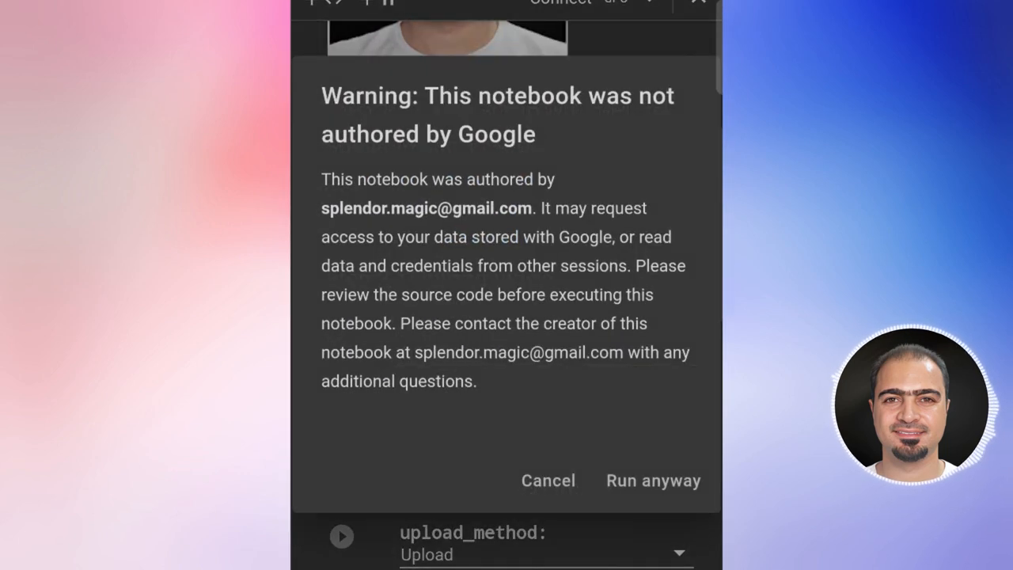
{"action": "left_click", "coordinate": [653, 480]}
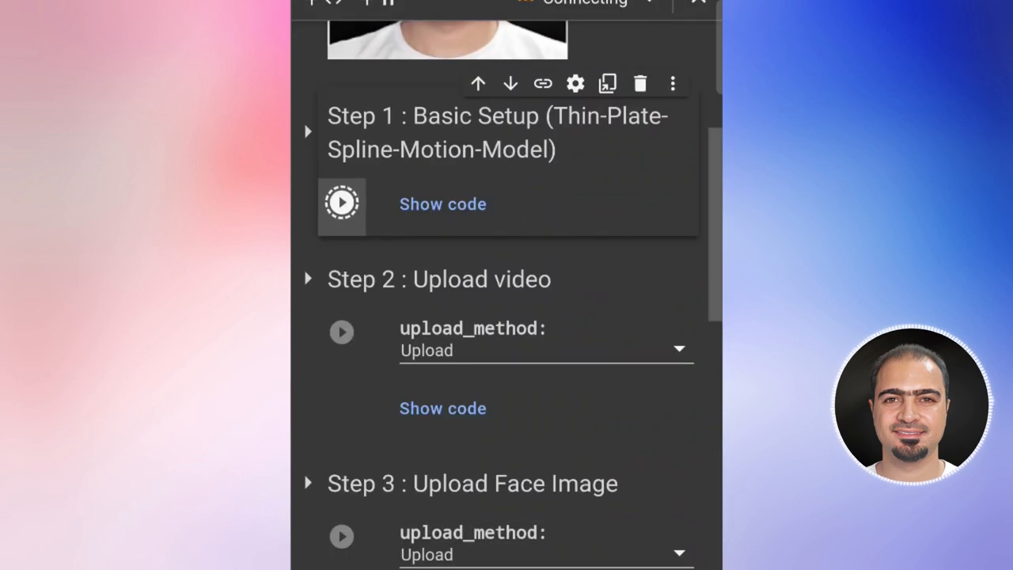
{"action": "left_click", "coordinate": [342, 202]}
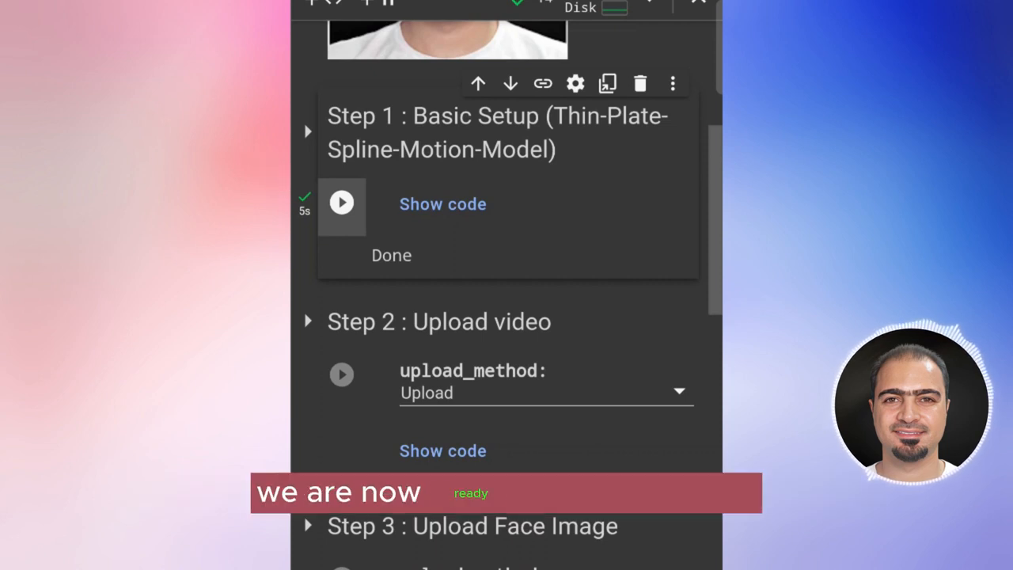
{"action": "scroll", "scroll_direction": "down", "scroll_amount": 3}
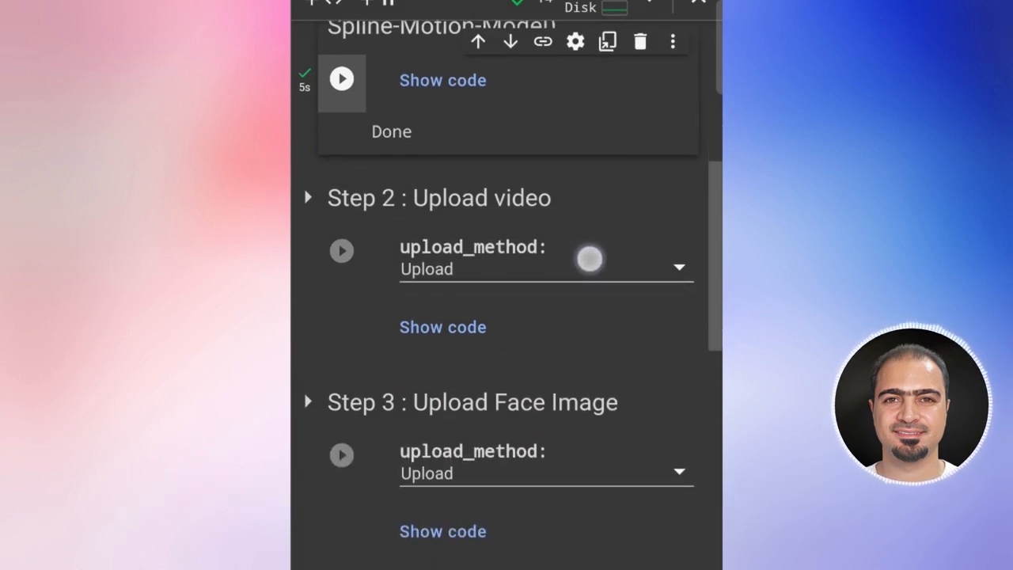
Step: Run Step 2 and upload the 7-second Harry Potter mp4
{"action": "scroll", "scroll_direction": "down", "scroll_amount": 3}
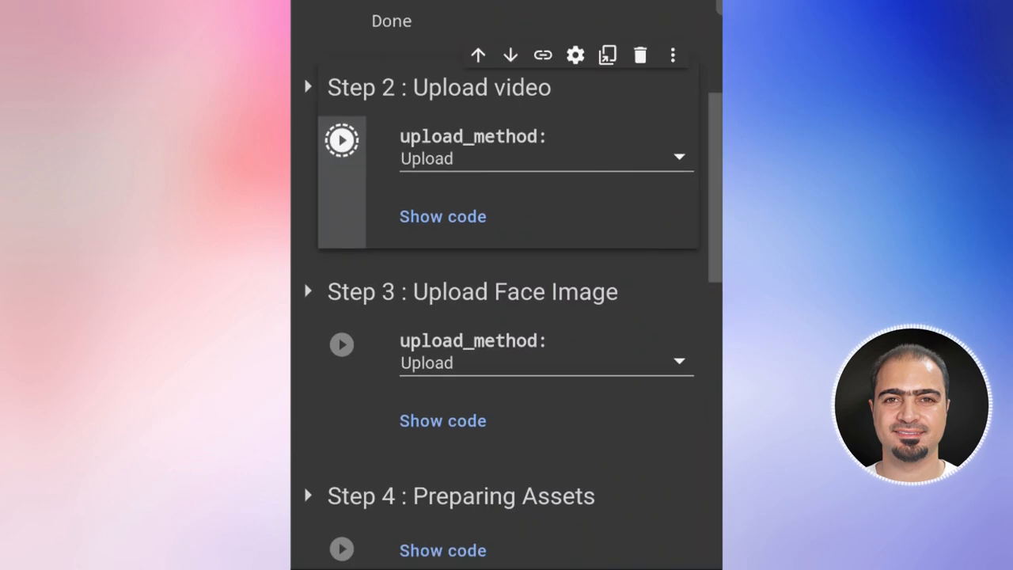
{"action": "left_click", "coordinate": [342, 140]}
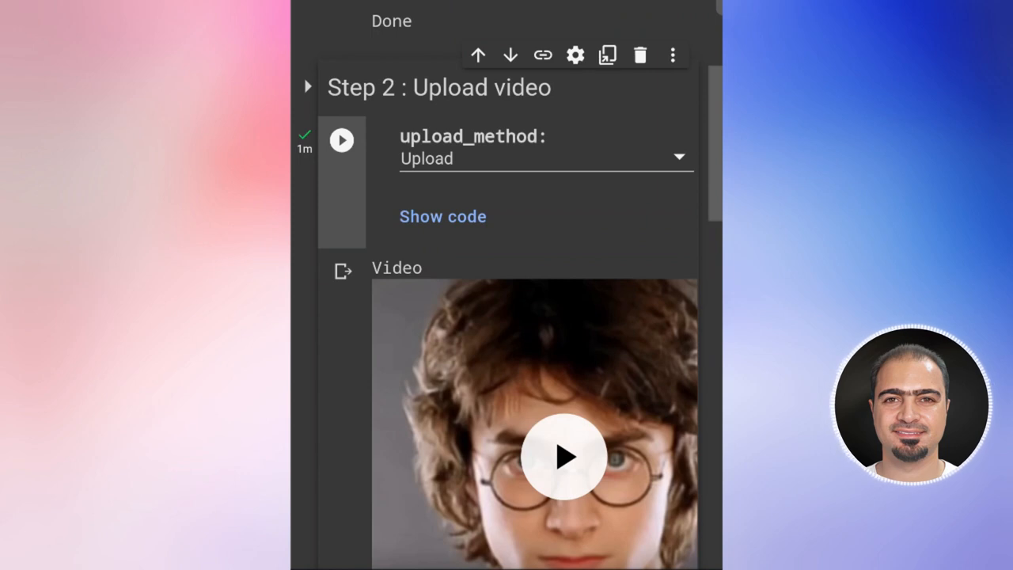
{"action": "scroll", "scroll_direction": "down", "scroll_amount": 3}
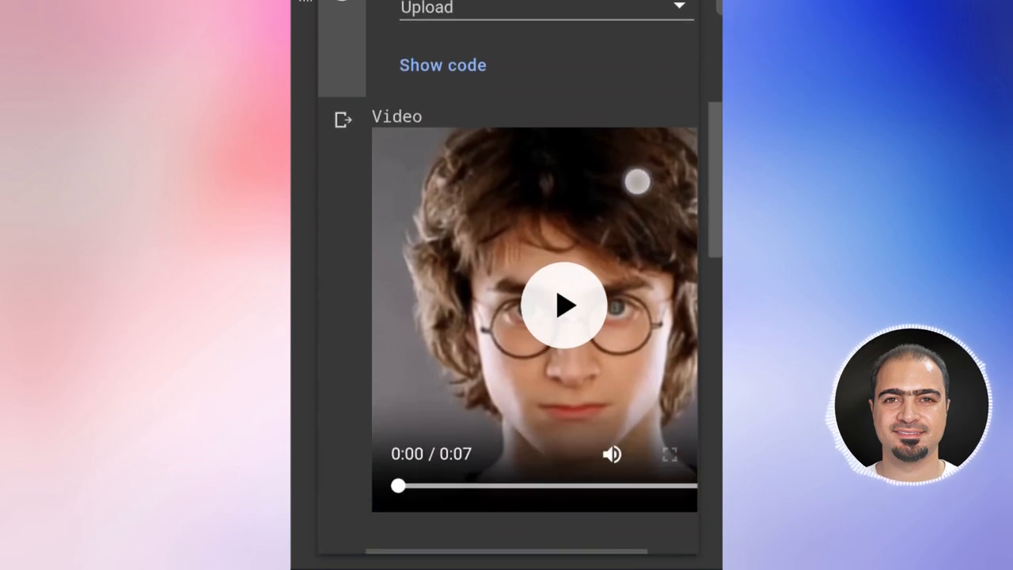
{"action": "scroll", "scroll_direction": "down", "scroll_amount": 3}
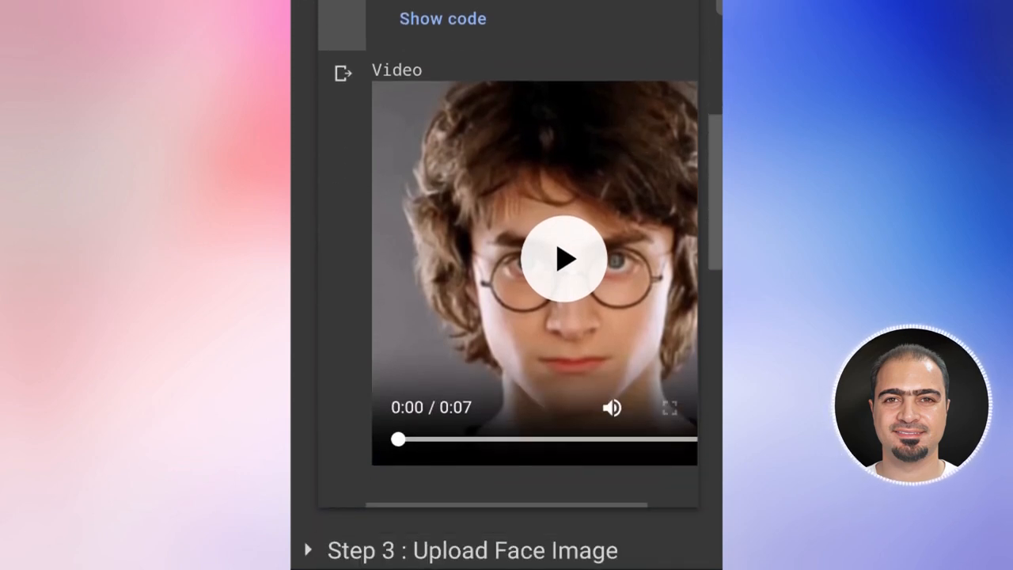
{"action": "scroll", "scroll_direction": "down", "scroll_amount": 3}
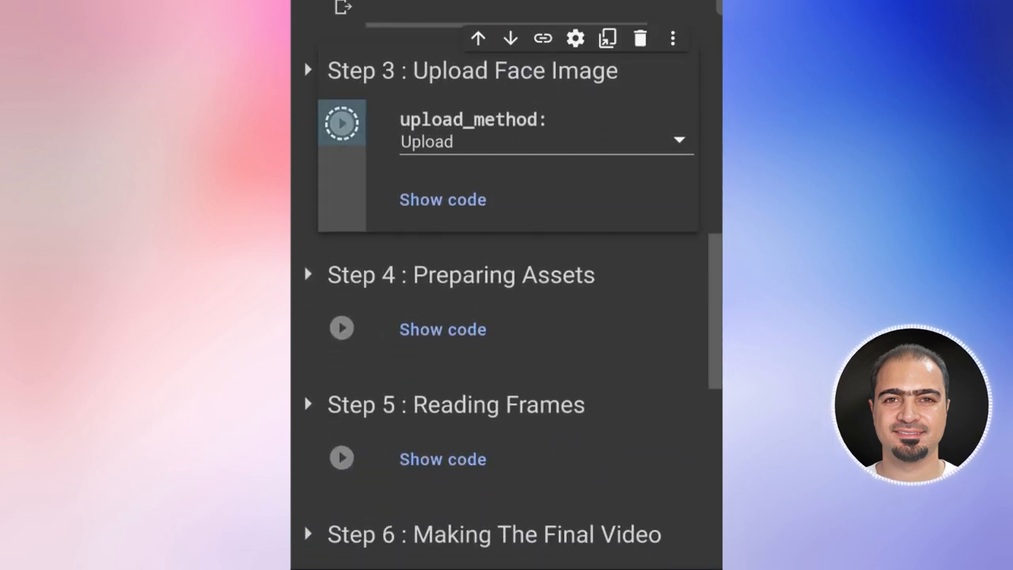
Step: Run Step 3 and upload the statue png as the face image
{"action": "left_click", "coordinate": [342, 123]}
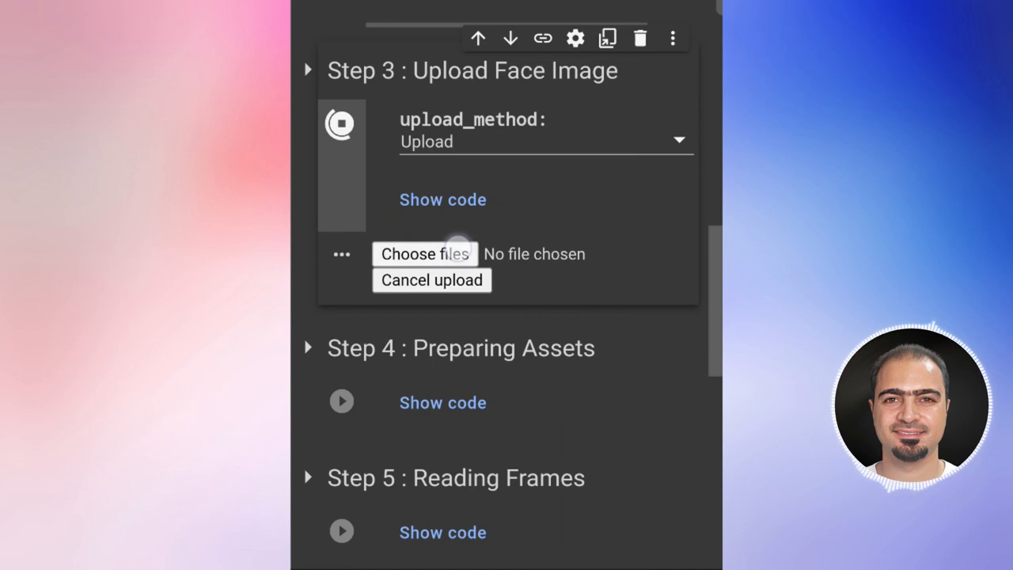
{"action": "left_click", "coordinate": [423, 253]}
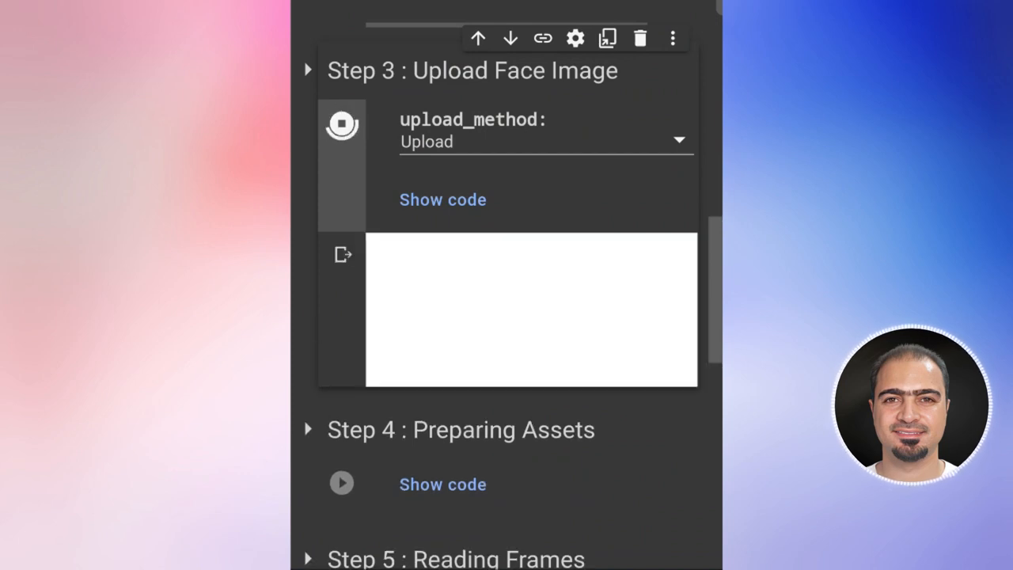
{"action": "left_click", "coordinate": [341, 123]}
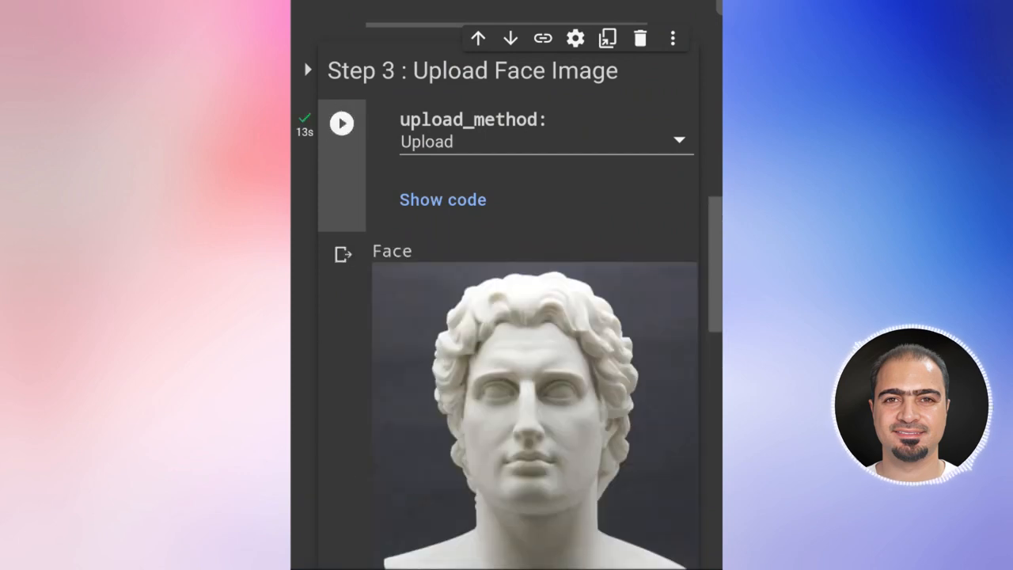
{"action": "scroll", "scroll_direction": "down", "scroll_amount": 3}
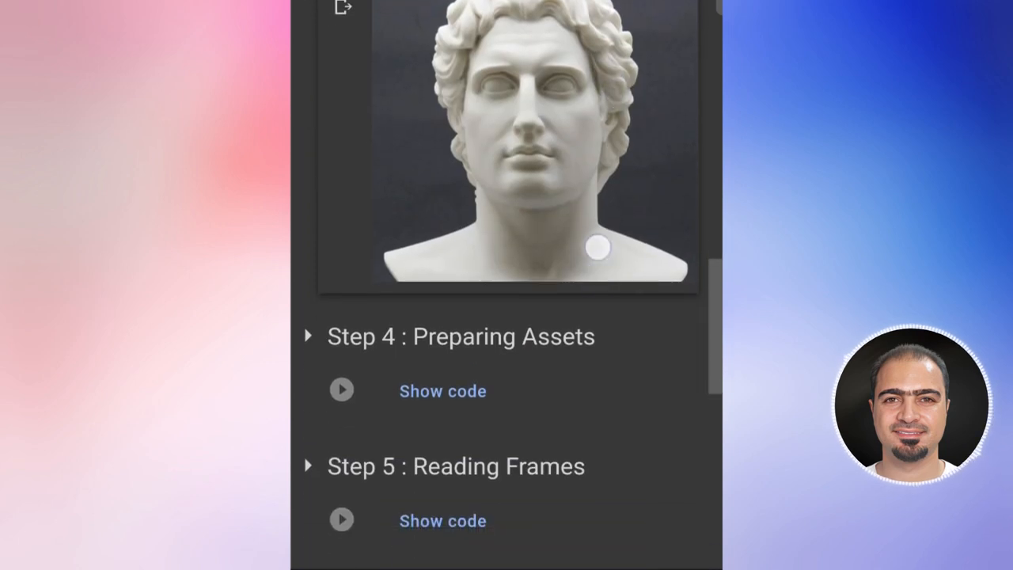
{"action": "scroll", "scroll_direction": "down", "scroll_amount": 3}
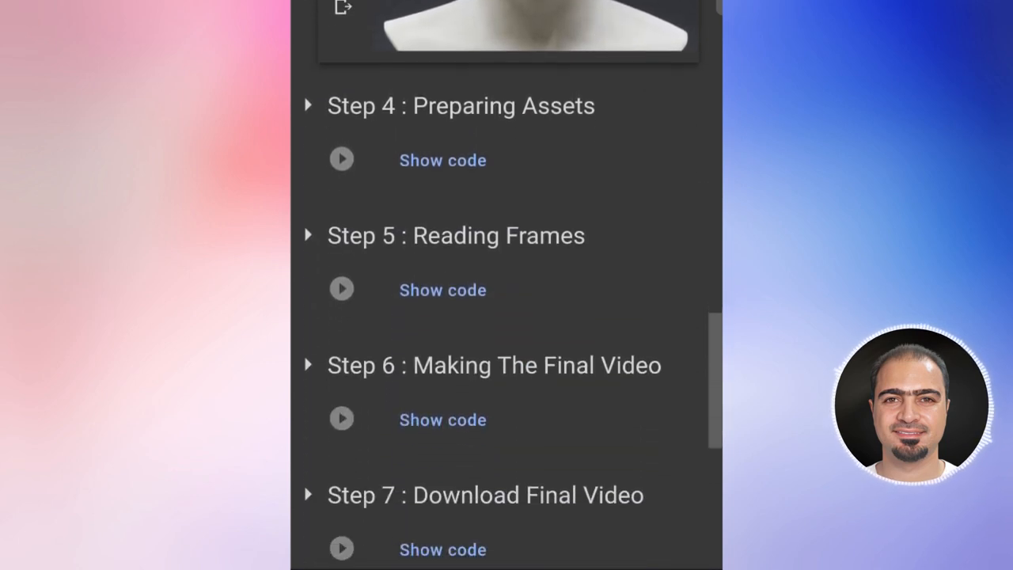
Step: Run Step 4 Preparing Assets, then start Step 5 Reading Frames
{"action": "left_click", "coordinate": [342, 159]}
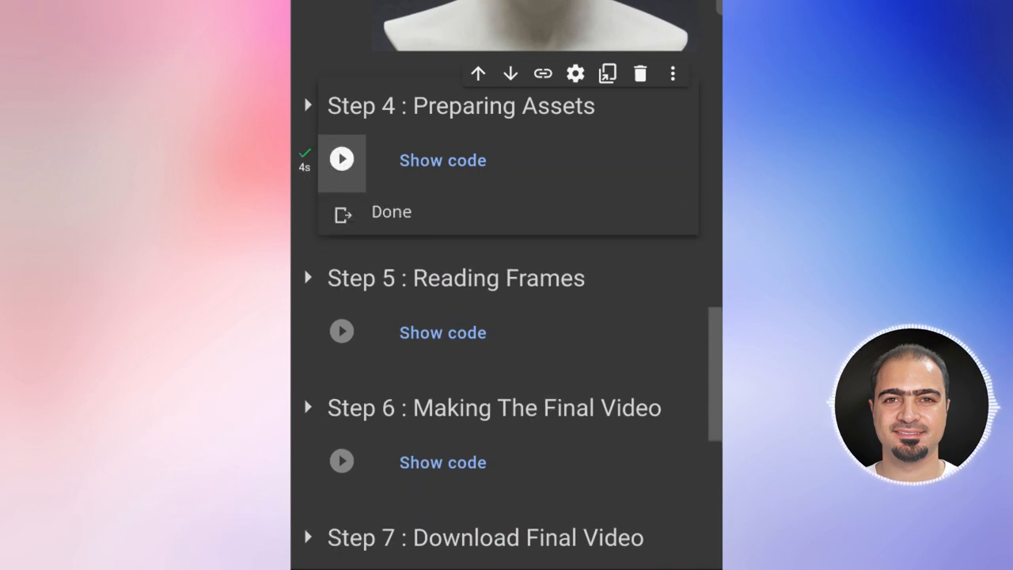
{"action": "scroll", "scroll_direction": "down", "scroll_amount": 3}
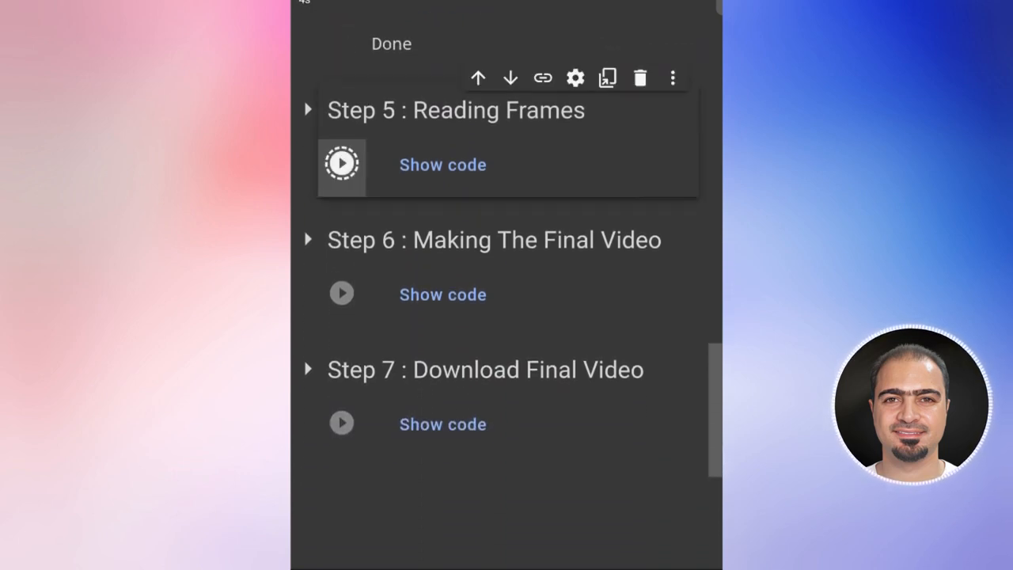
{"action": "left_click", "coordinate": [341, 163]}
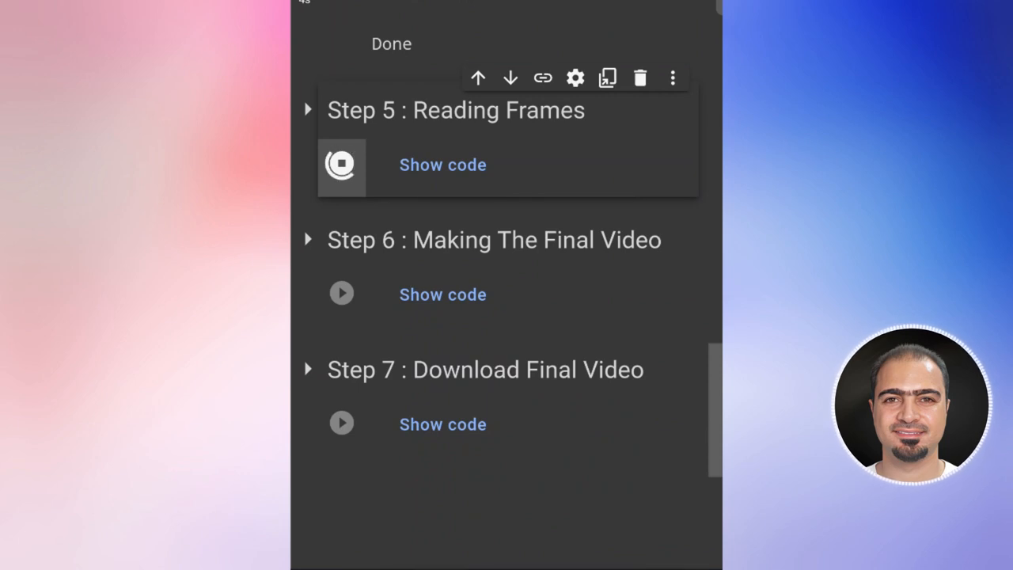
{"action": "scroll", "scroll_direction": "up", "scroll_amount": 3}
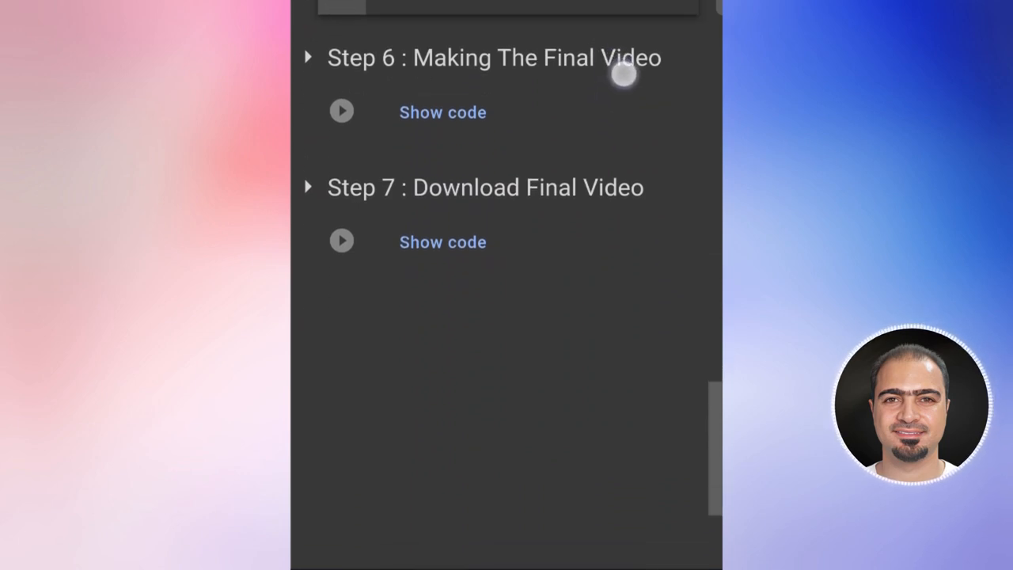
Step: Run Step 6 Making The Final Video and play the talking statue result
{"action": "left_click", "coordinate": [342, 111]}
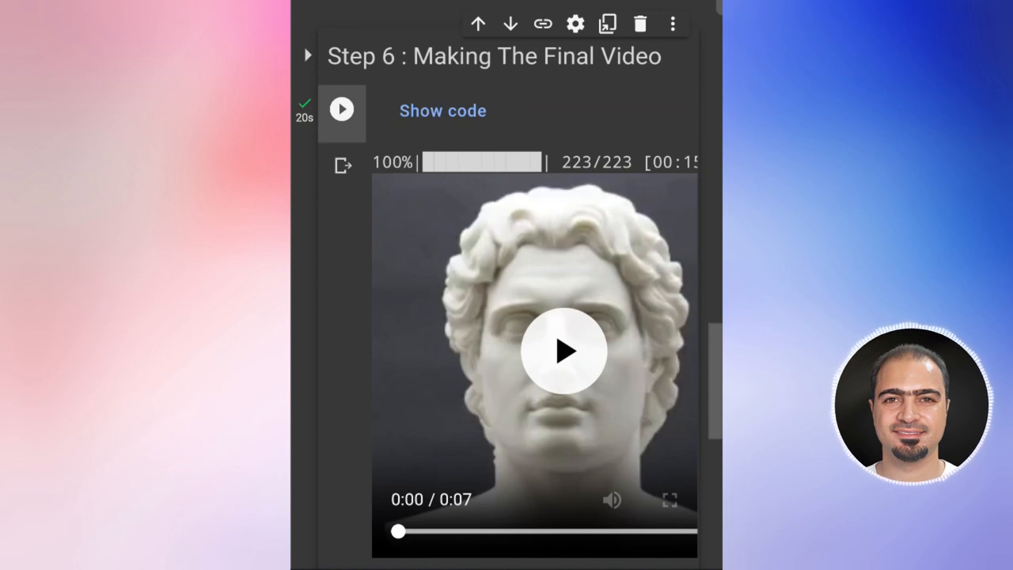
{"action": "scroll", "scroll_direction": "down", "scroll_amount": 3}
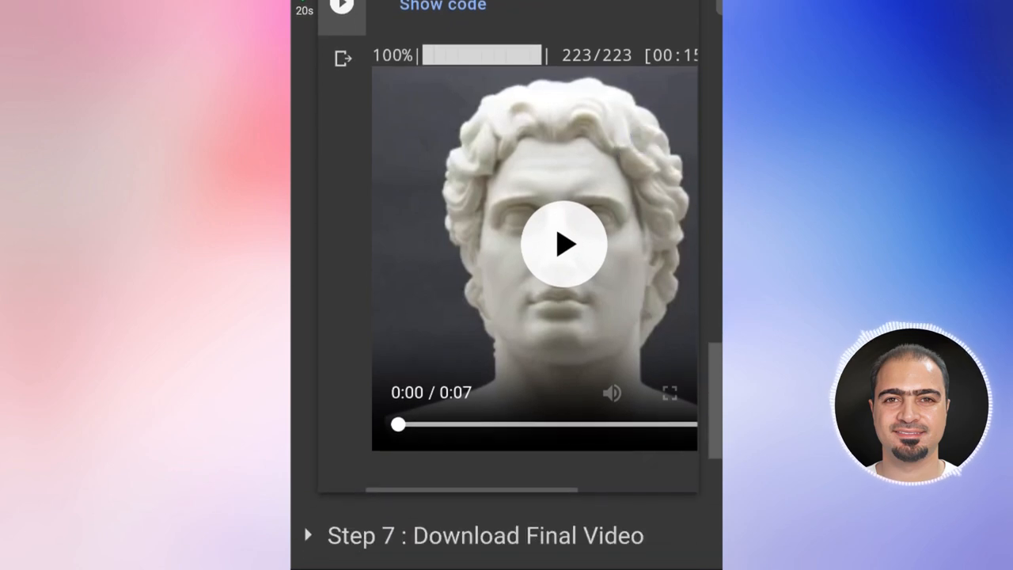
{"action": "left_click", "coordinate": [565, 243]}
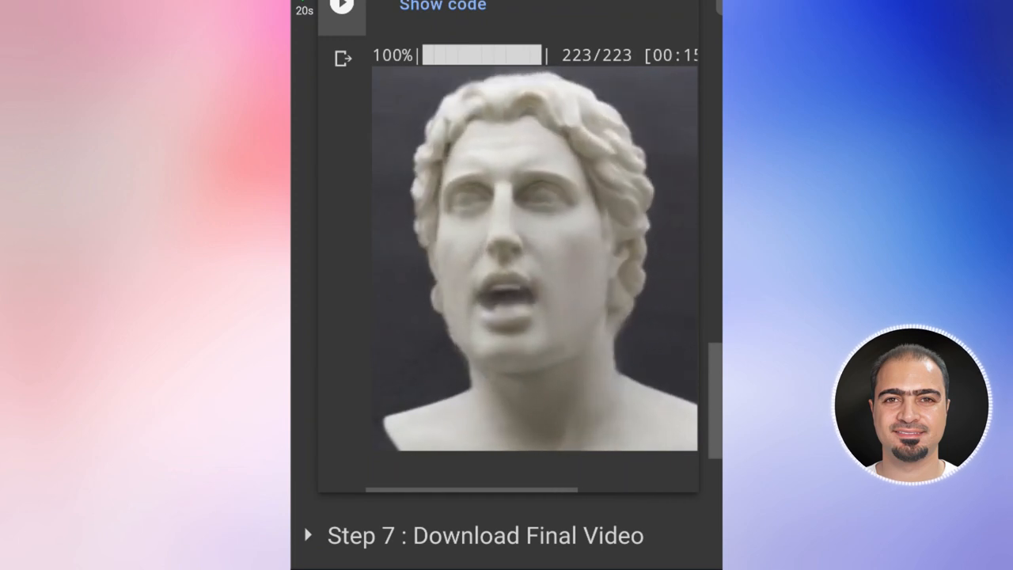
{"action": "scroll", "scroll_direction": "down", "scroll_amount": 3}
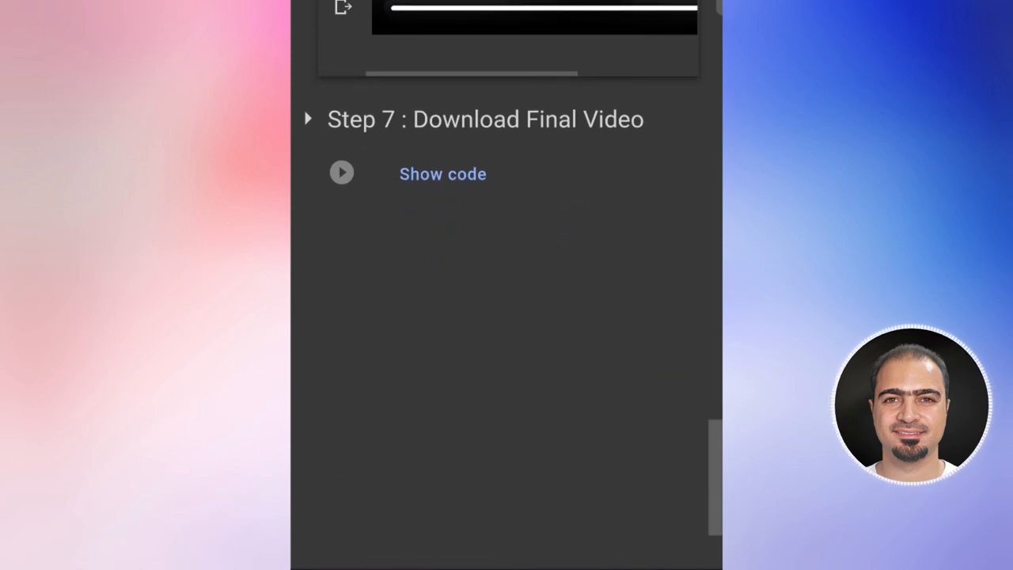
Step: Run Step 7 and save generated.mp4 to the phone
{"action": "left_click", "coordinate": [342, 172]}
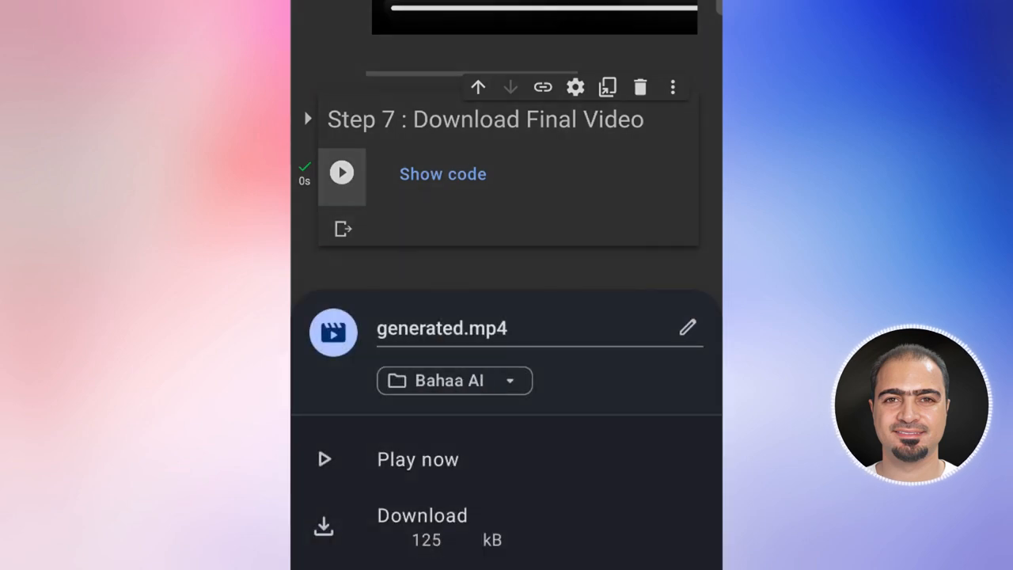
{"action": "left_click", "coordinate": [422, 522]}
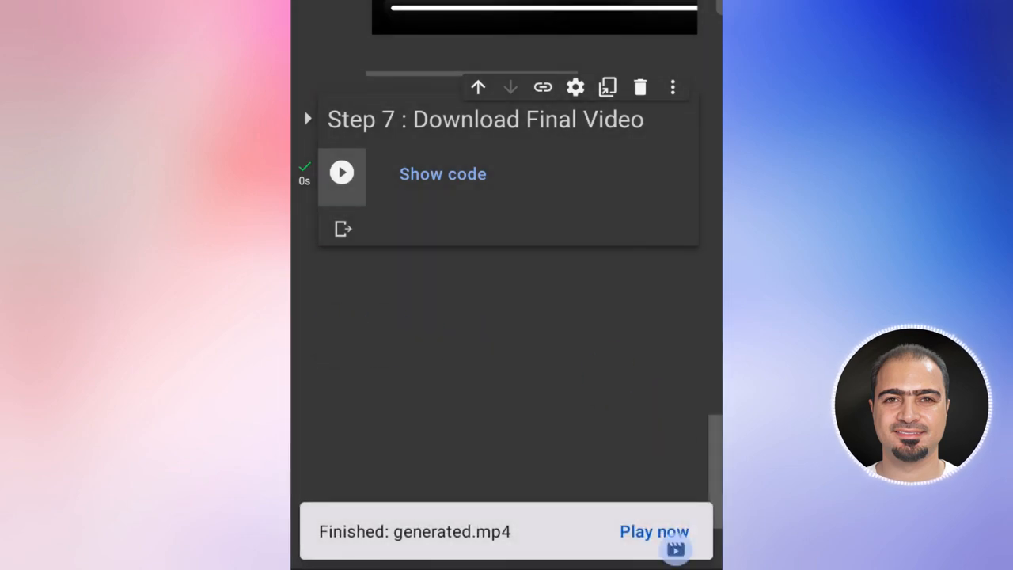
{"action": "scroll", "scroll_direction": "up", "scroll_amount": 3}
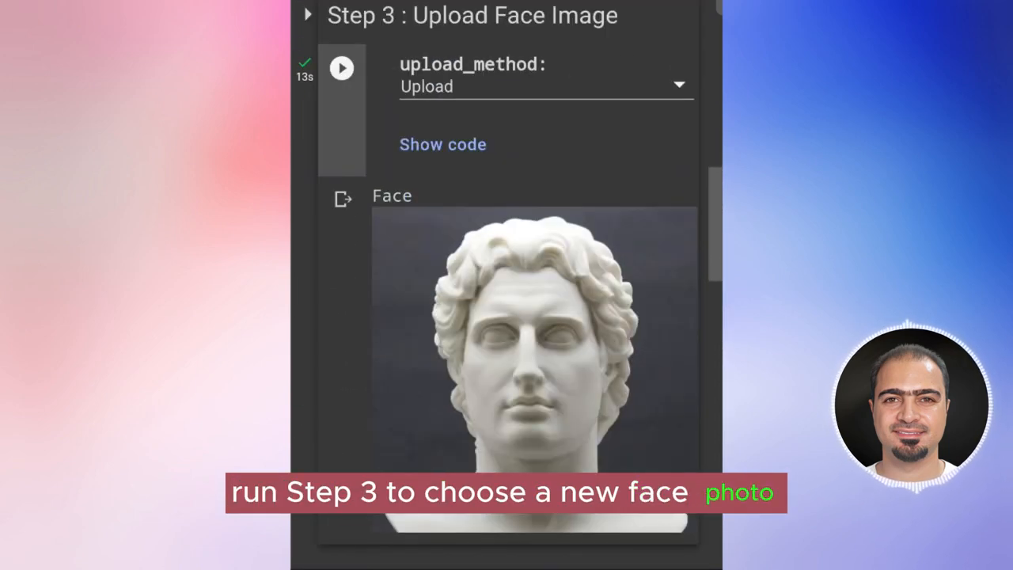
Step: Rerun Step 3 with the woman's PNG portrait as the face, then run Step 4
{"action": "left_click", "coordinate": [341, 67]}
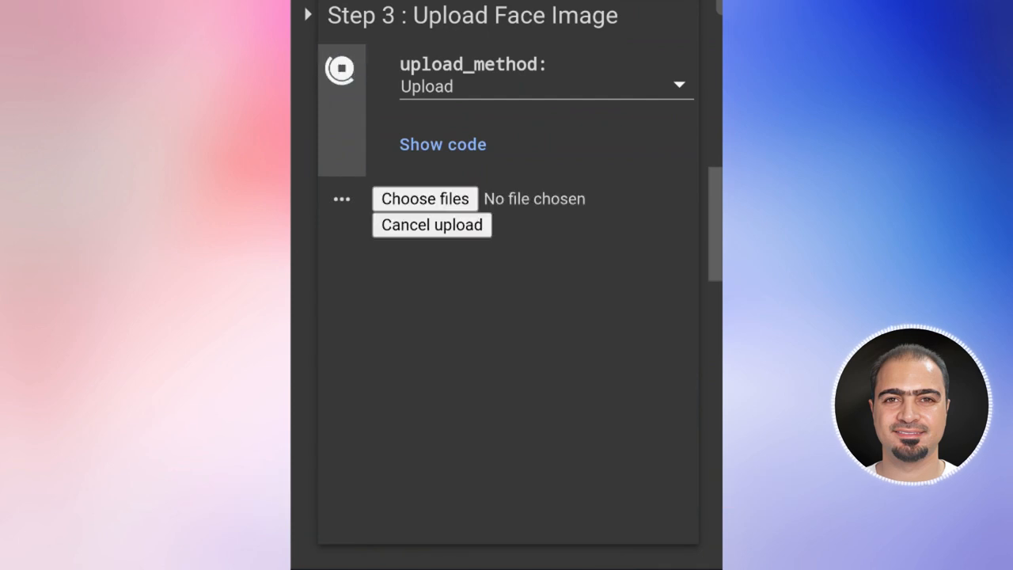
{"action": "left_click", "coordinate": [425, 199]}
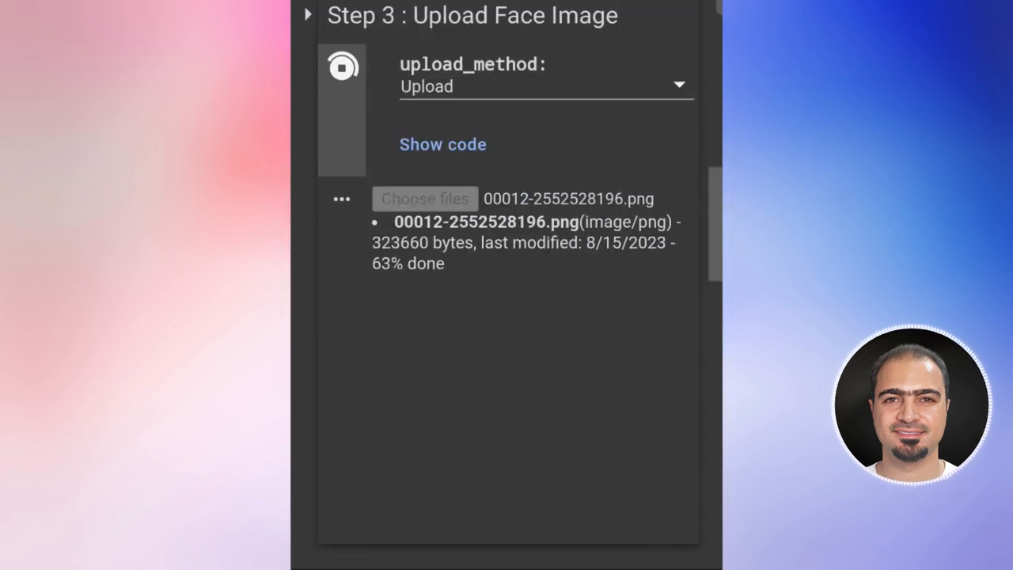
{"action": "left_click", "coordinate": [341, 68]}
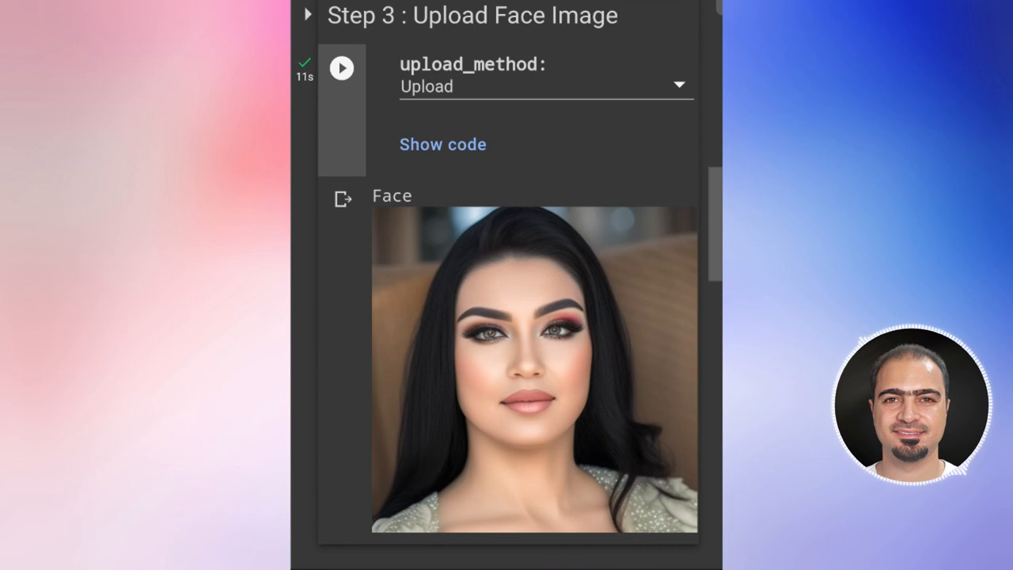
{"action": "scroll", "scroll_direction": "down", "scroll_amount": 3}
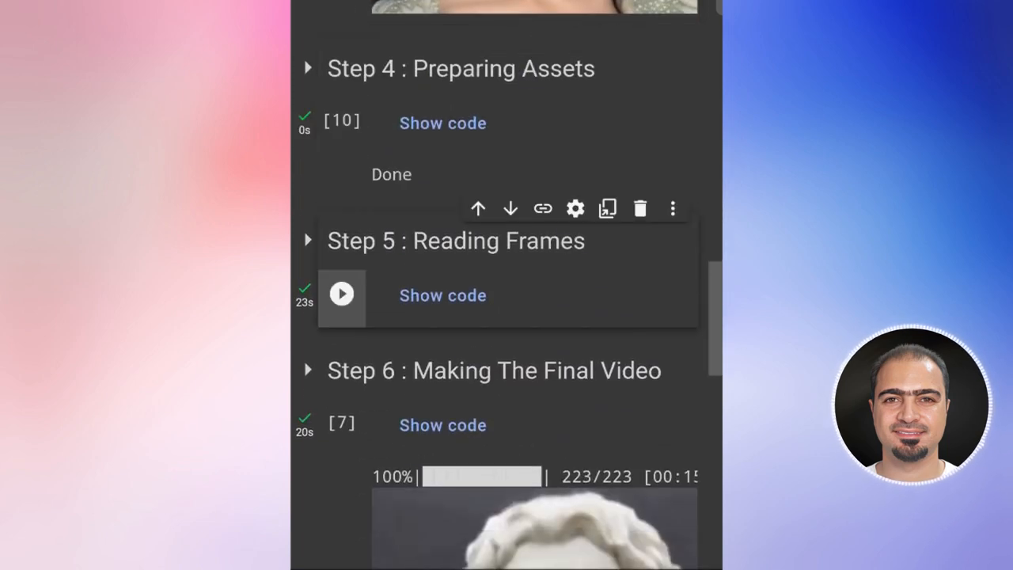
Step: Rerun Steps 5 and 6, then play the woman's 7-second talking video
{"action": "left_click", "coordinate": [342, 294]}
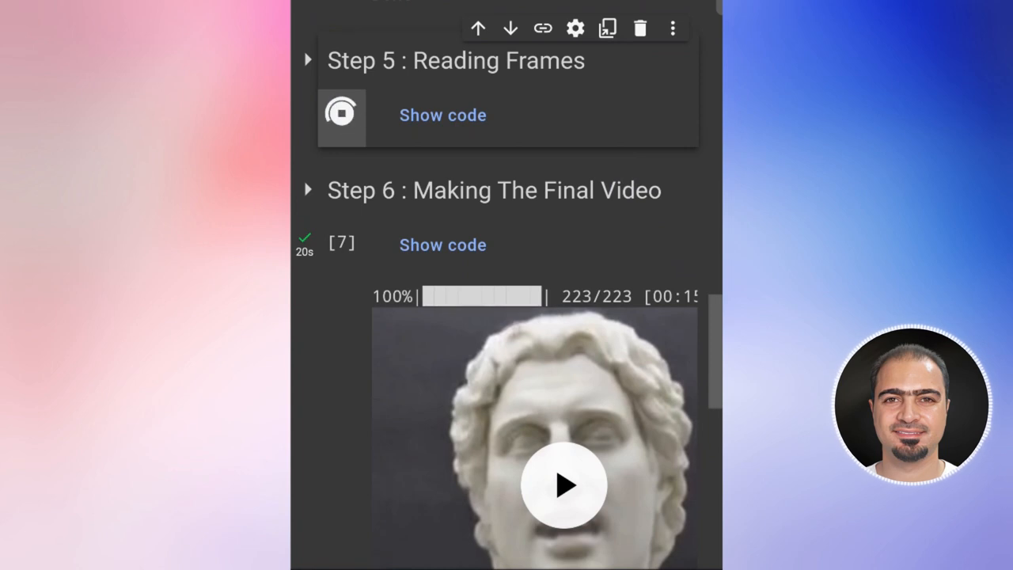
{"action": "scroll", "scroll_direction": "down", "scroll_amount": 3}
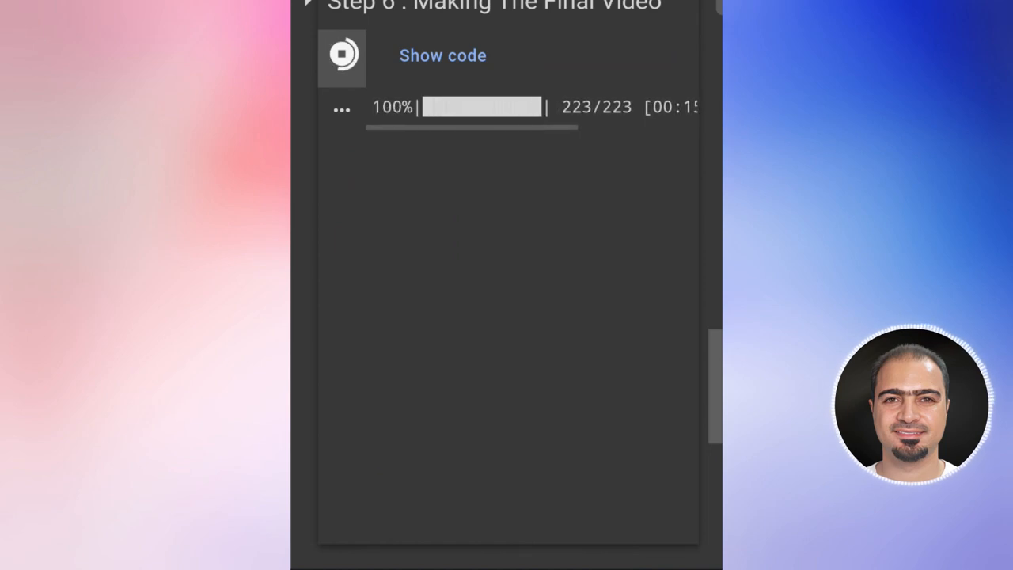
{"action": "left_click", "coordinate": [342, 55]}
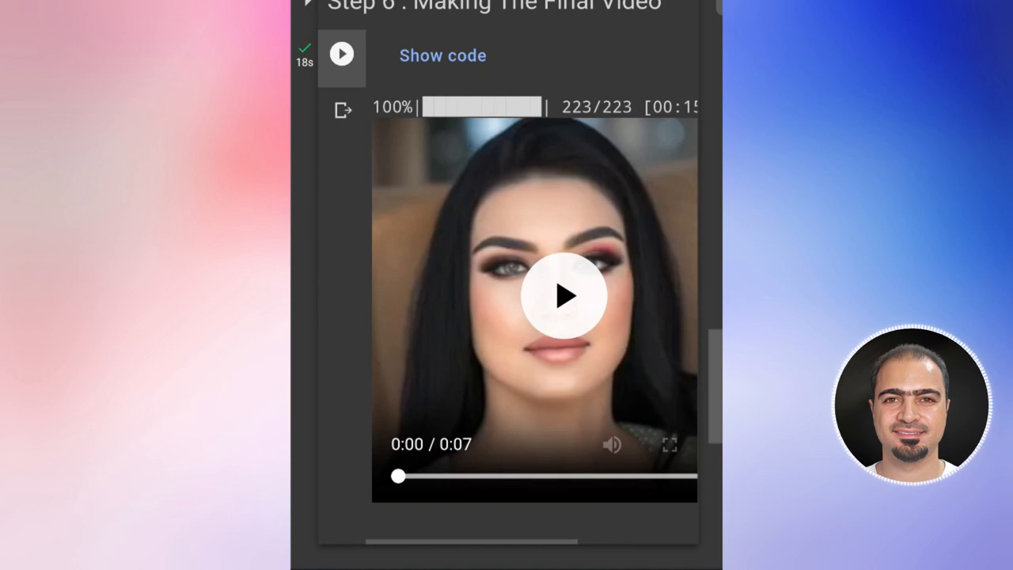
{"action": "scroll", "scroll_direction": "down", "scroll_amount": 3}
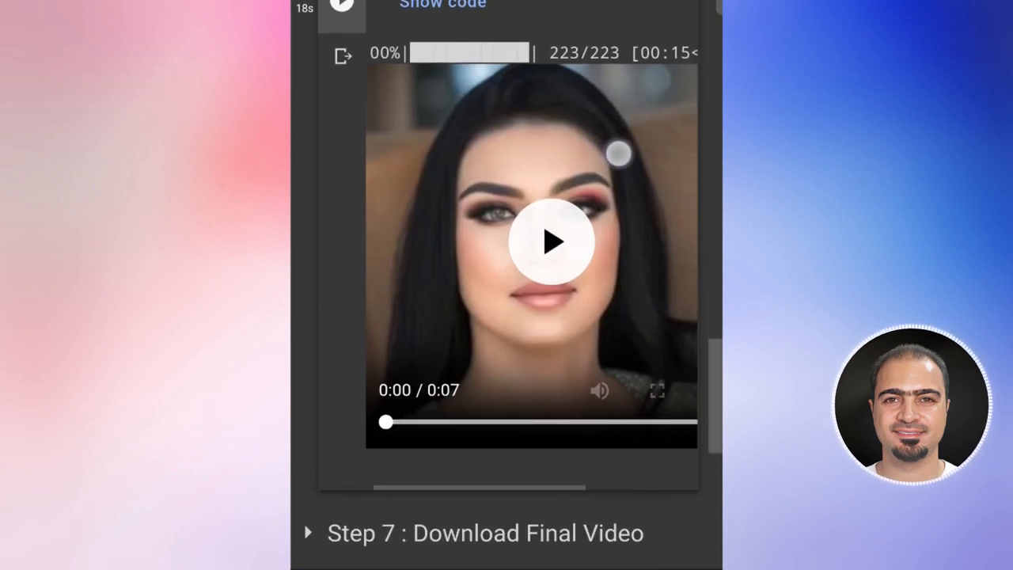
{"action": "left_click", "coordinate": [554, 242]}
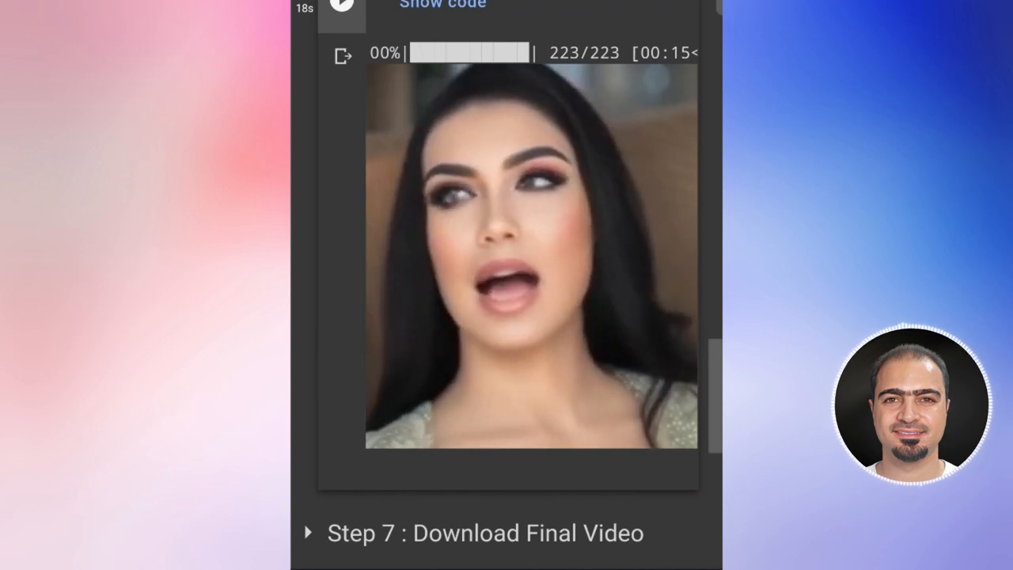
{"action": "scroll", "scroll_direction": "down", "scroll_amount": 3}
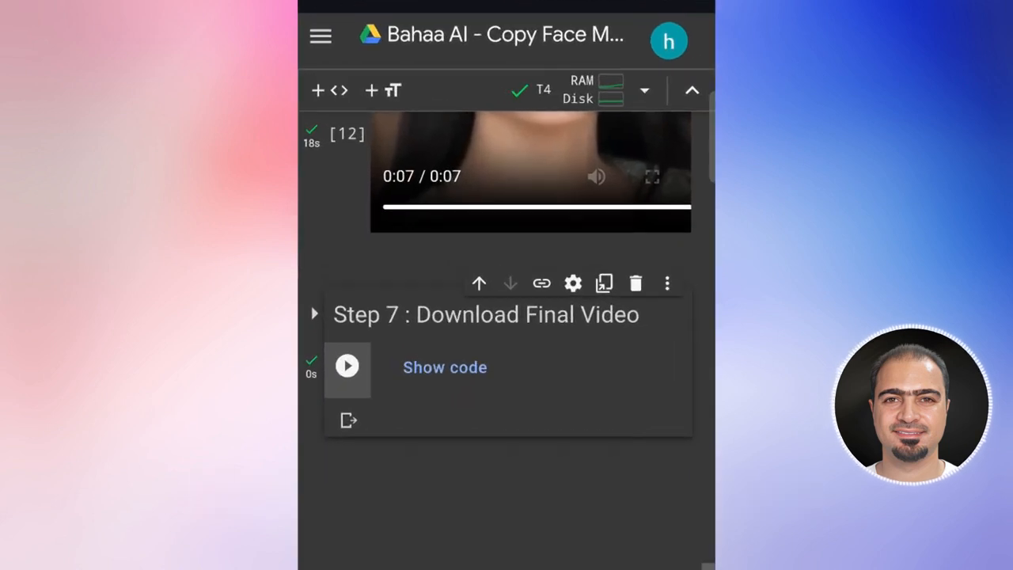
Step: Use Runtime > Disconnect and delete runtime, confirming with Yes
{"action": "left_click", "coordinate": [320, 34]}
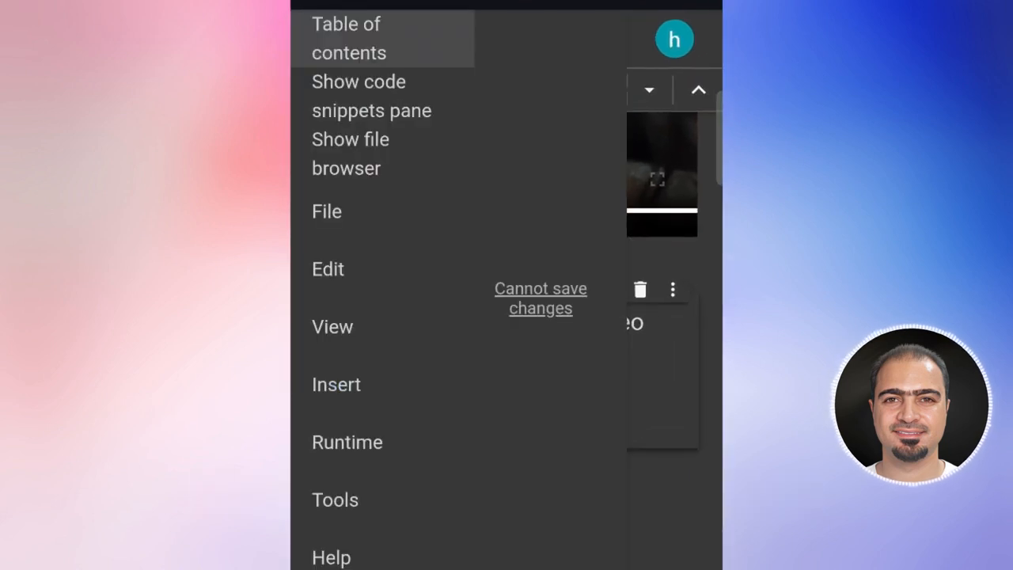
{"action": "left_click", "coordinate": [347, 441]}
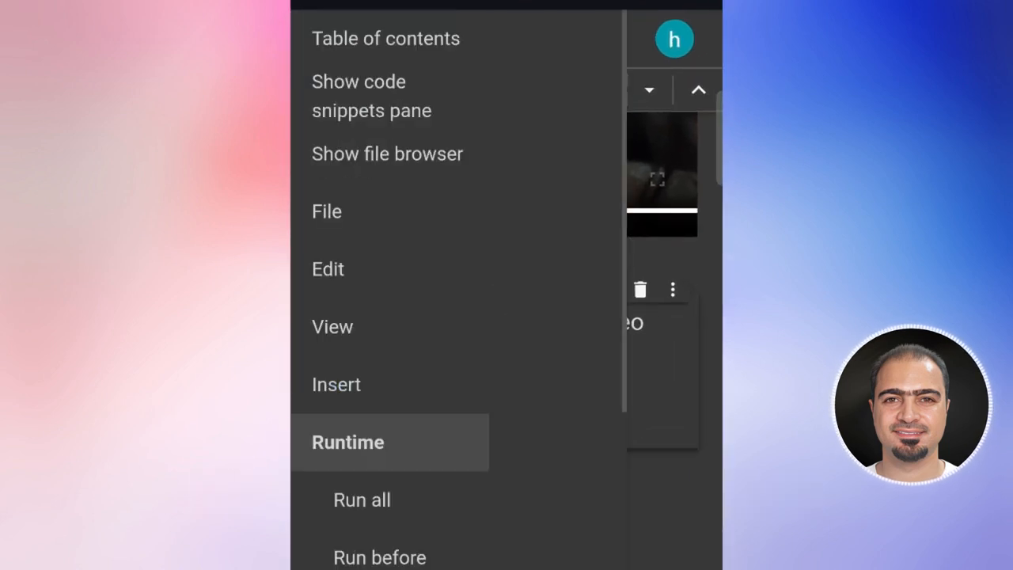
{"action": "scroll", "scroll_direction": "down", "scroll_amount": 3}
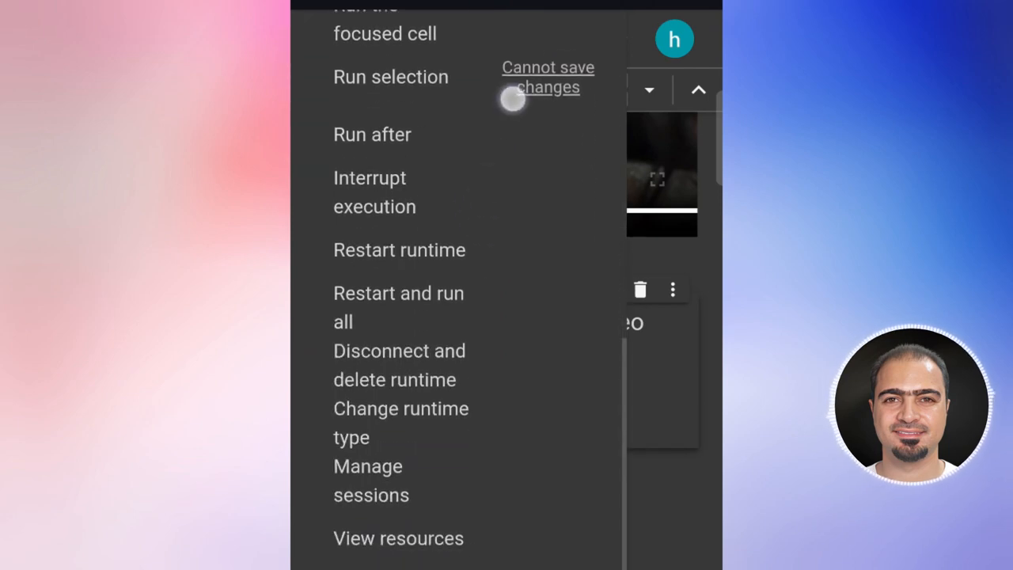
{"action": "left_click", "coordinate": [399, 365]}
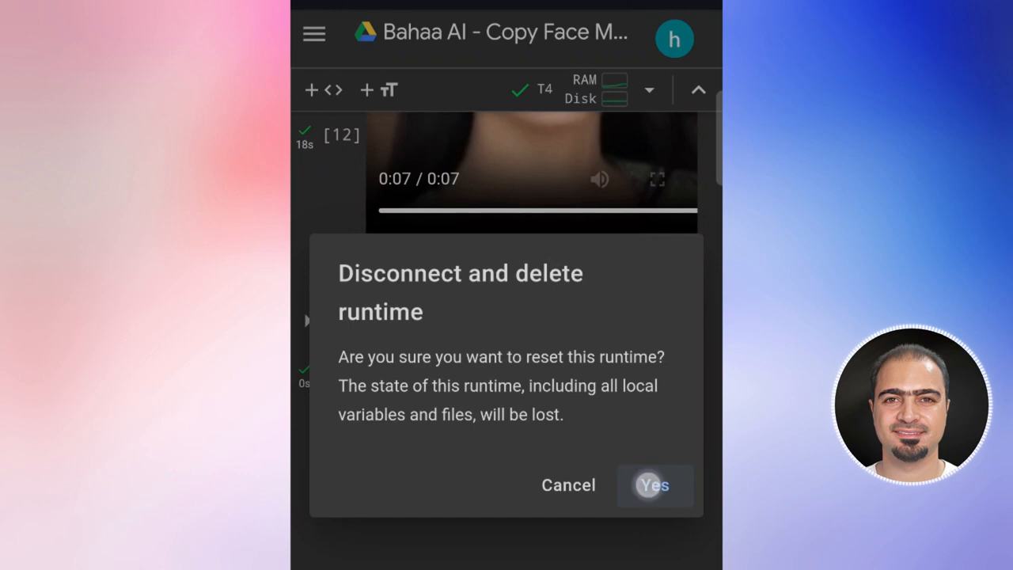
{"action": "left_click", "coordinate": [654, 485]}
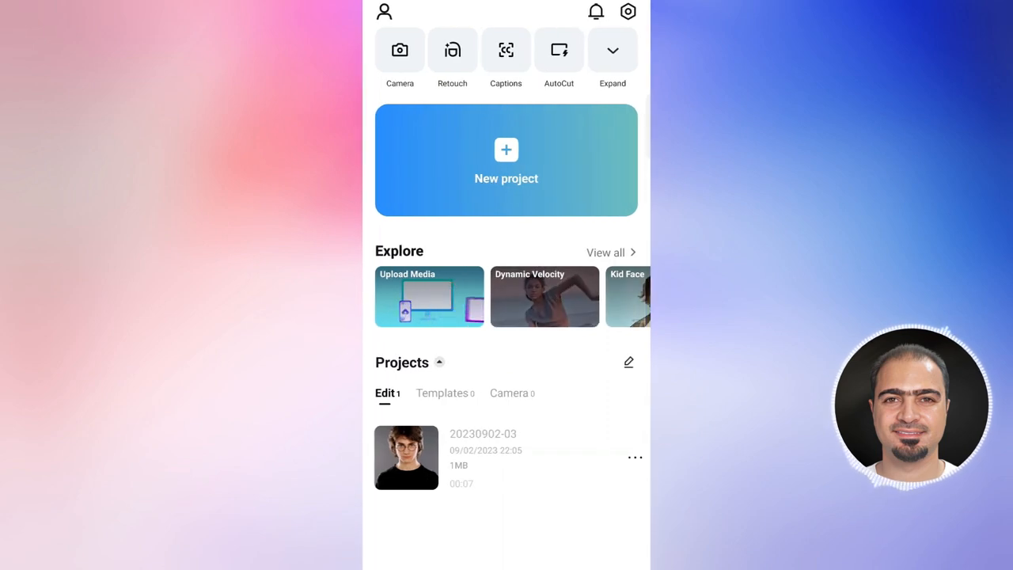
Step: Add the animated statue video as an overlay on the Harry Potter project and export it
{"action": "left_click", "coordinate": [406, 458]}
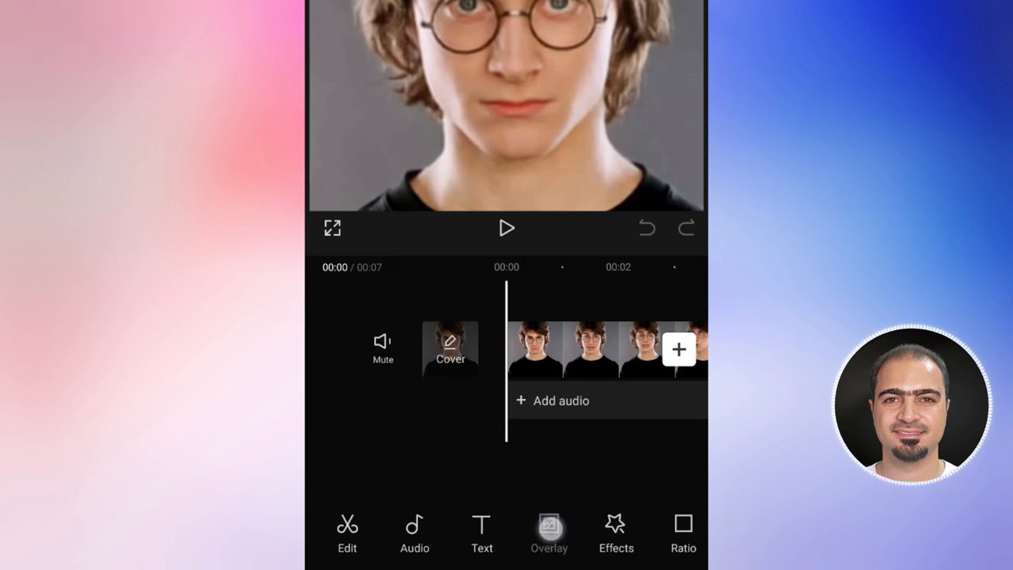
{"action": "left_click", "coordinate": [548, 534]}
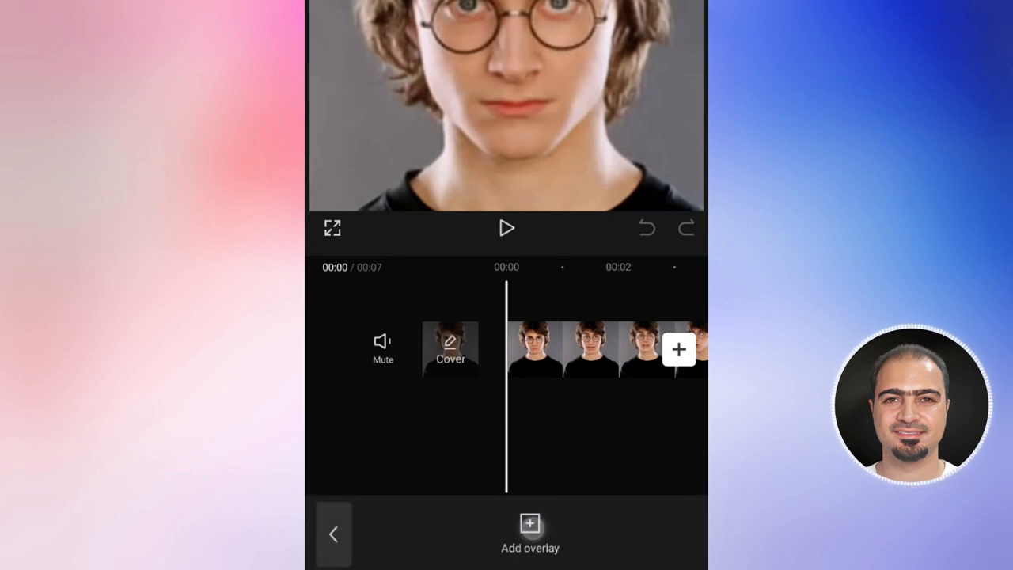
{"action": "left_click", "coordinate": [530, 524]}
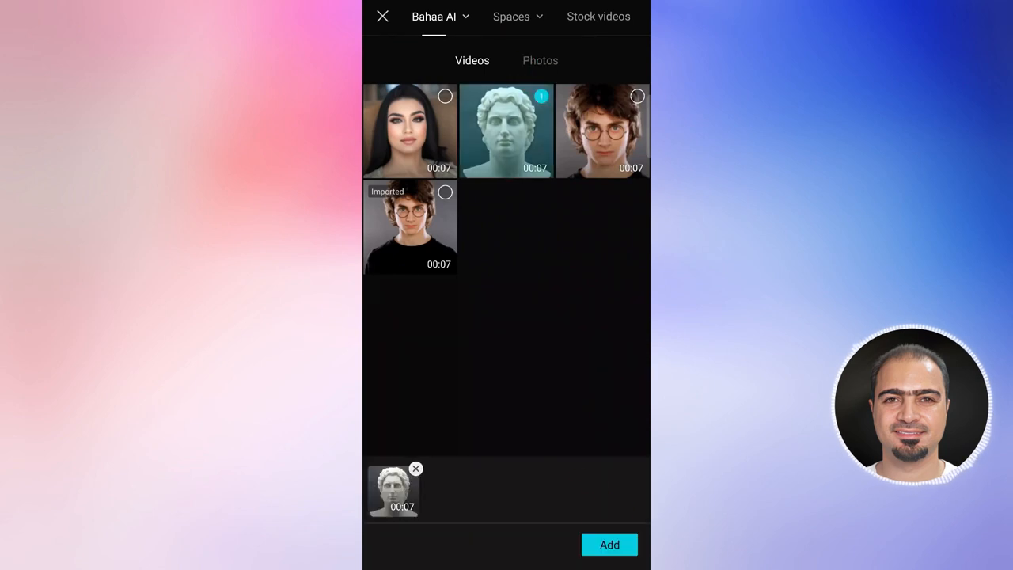
{"action": "left_click", "coordinate": [610, 545]}
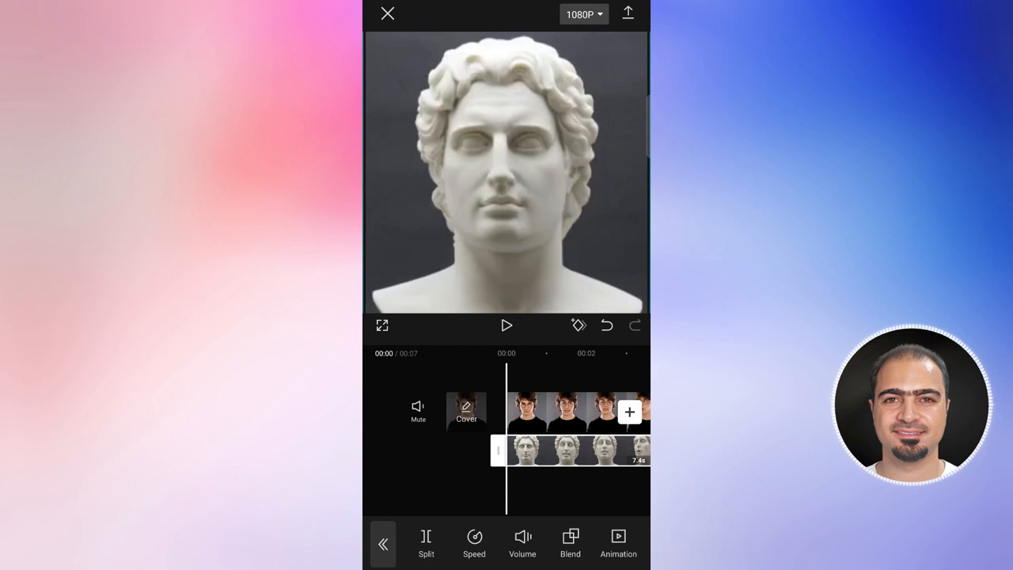
{"action": "left_click", "coordinate": [628, 14]}
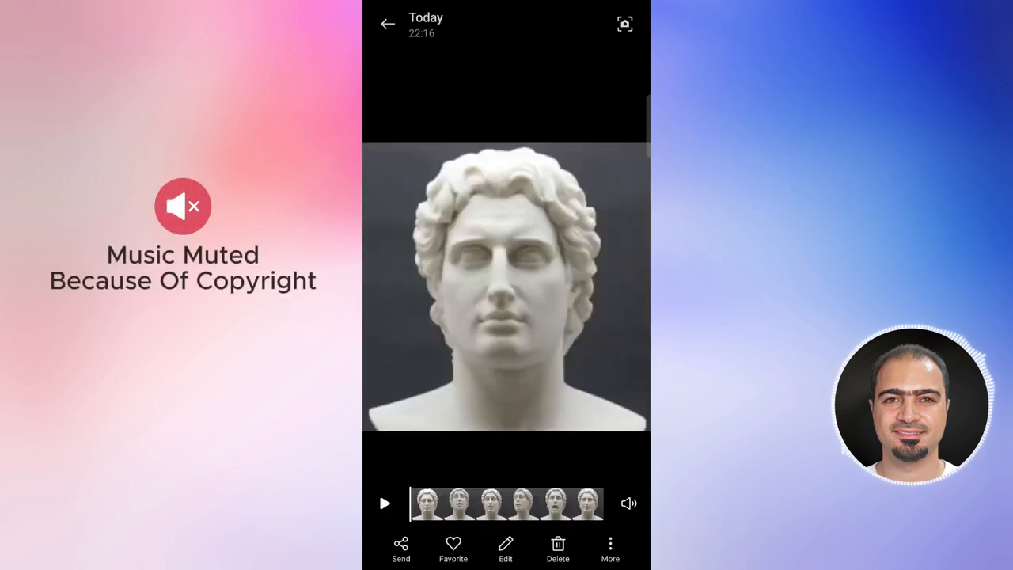
Step: Play today's exported statue video in Gallery
{"action": "left_click", "coordinate": [385, 503]}
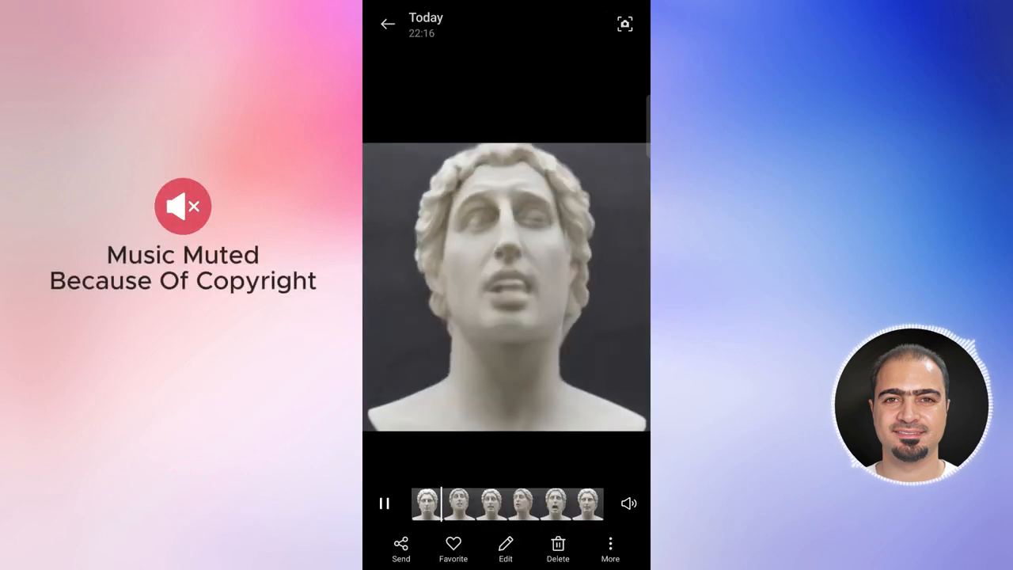